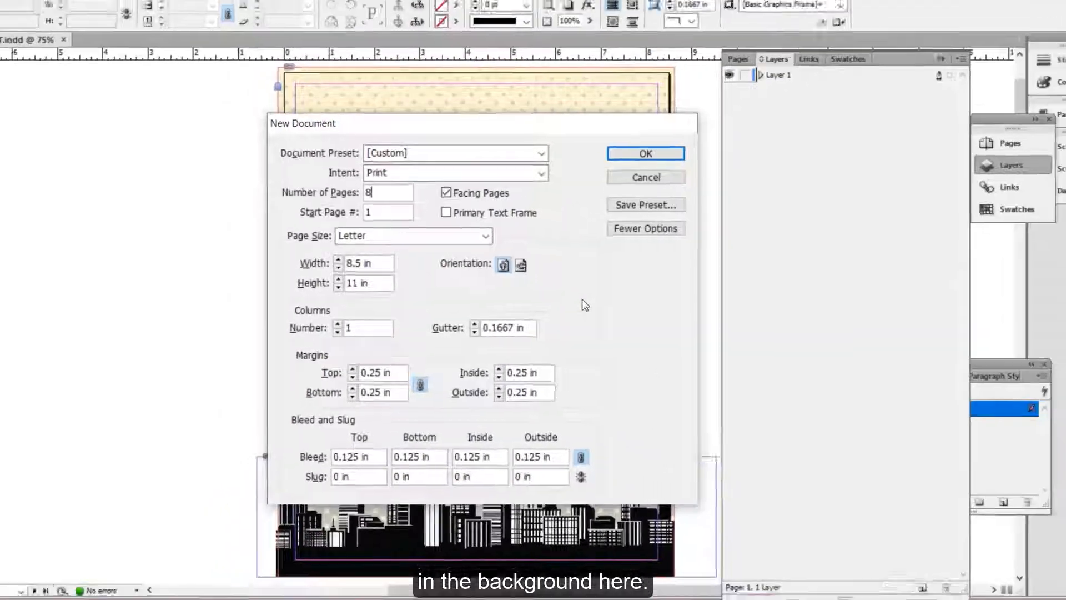
# Dismiss the new-document settings and return to the comic background spread.
pyautogui.click(644, 153)
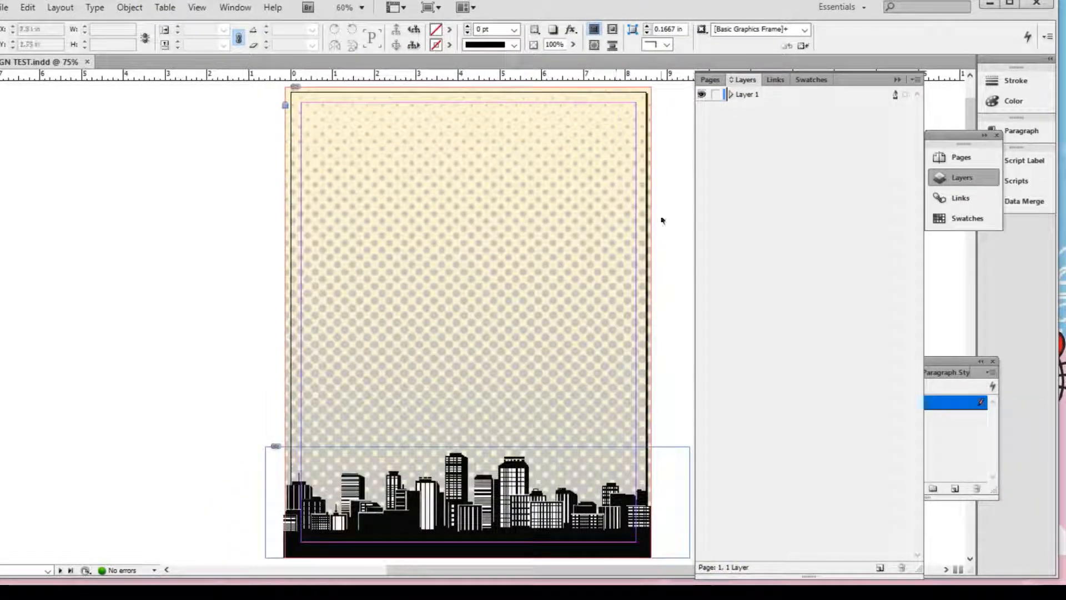
pyautogui.scroll(-3)
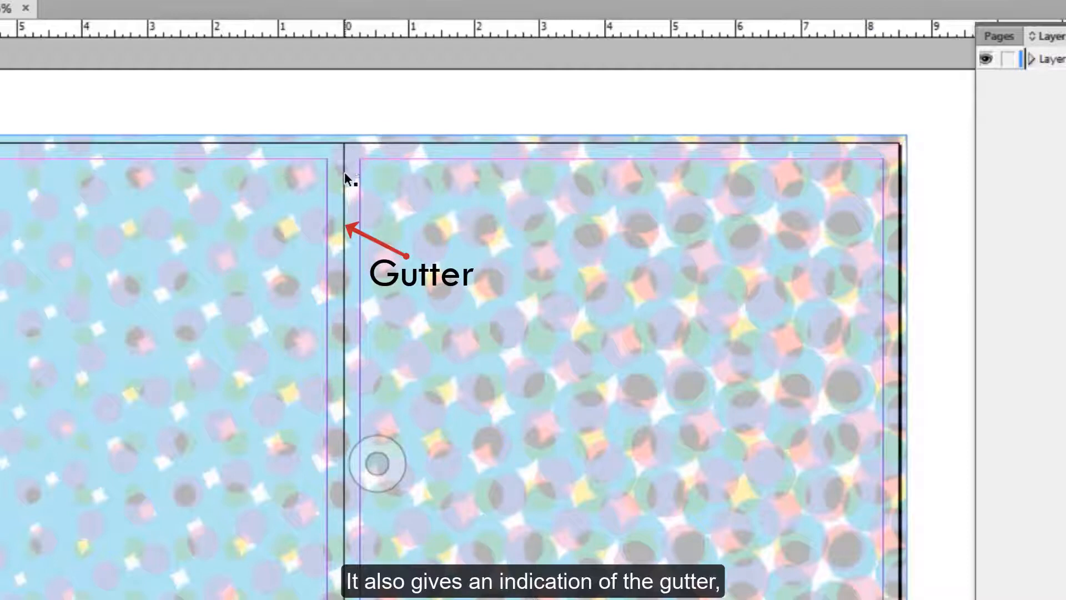
pyautogui.moveTo(351, 299)
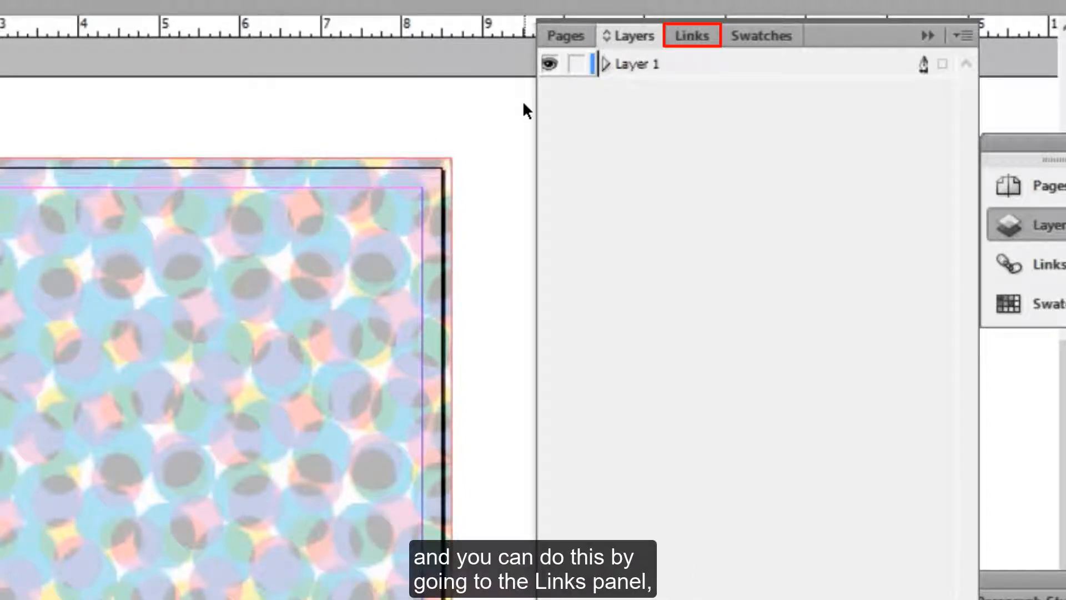
# Select all five linked graphics in the Links panel and embed them in the document.
pyautogui.click(691, 35)
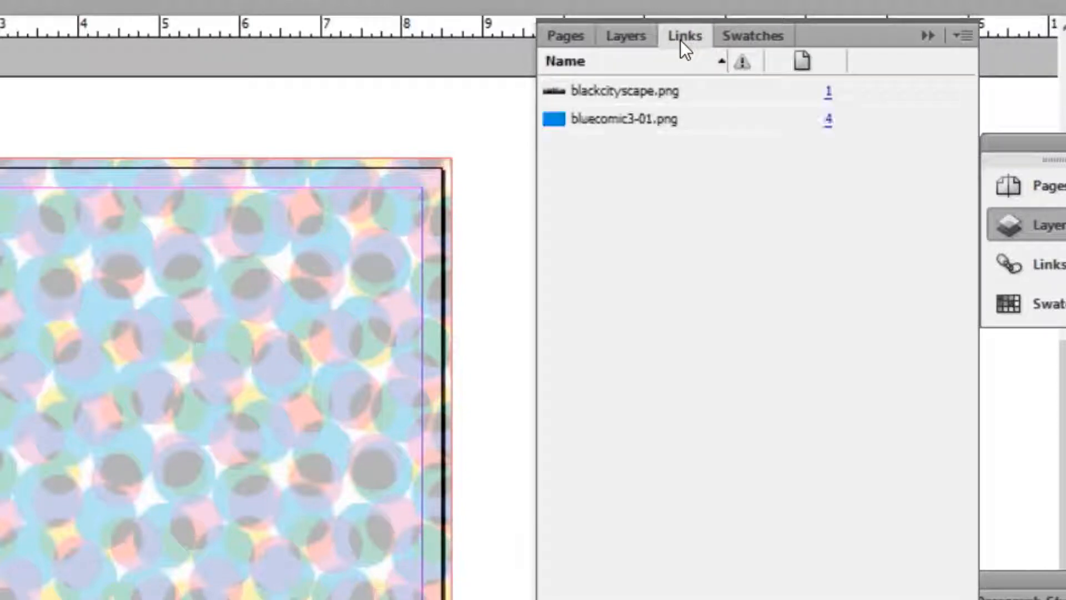
pyautogui.click(684, 35)
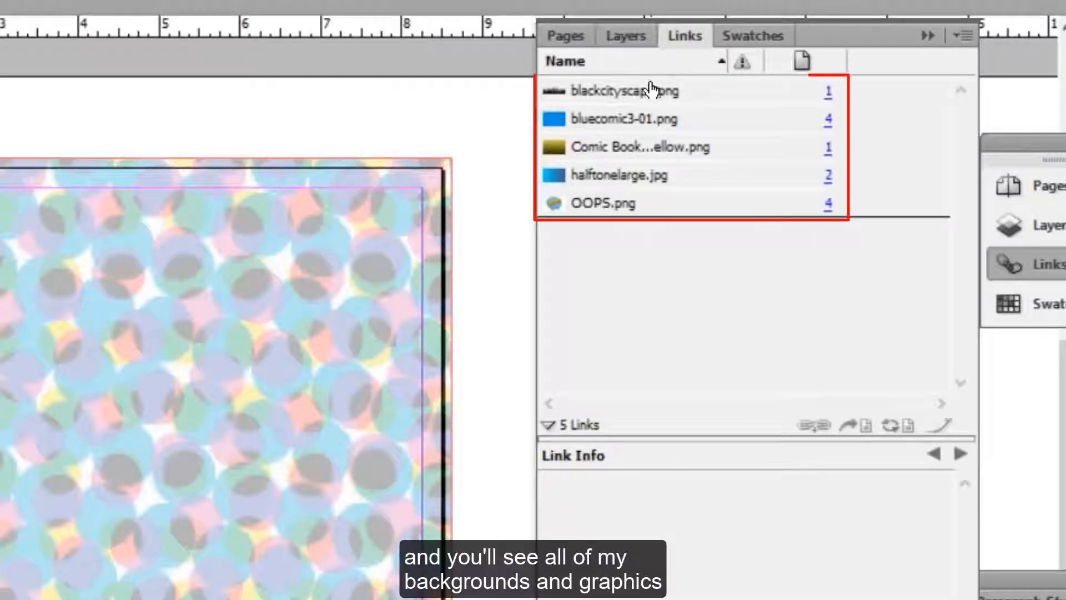
pyautogui.moveTo(643, 209)
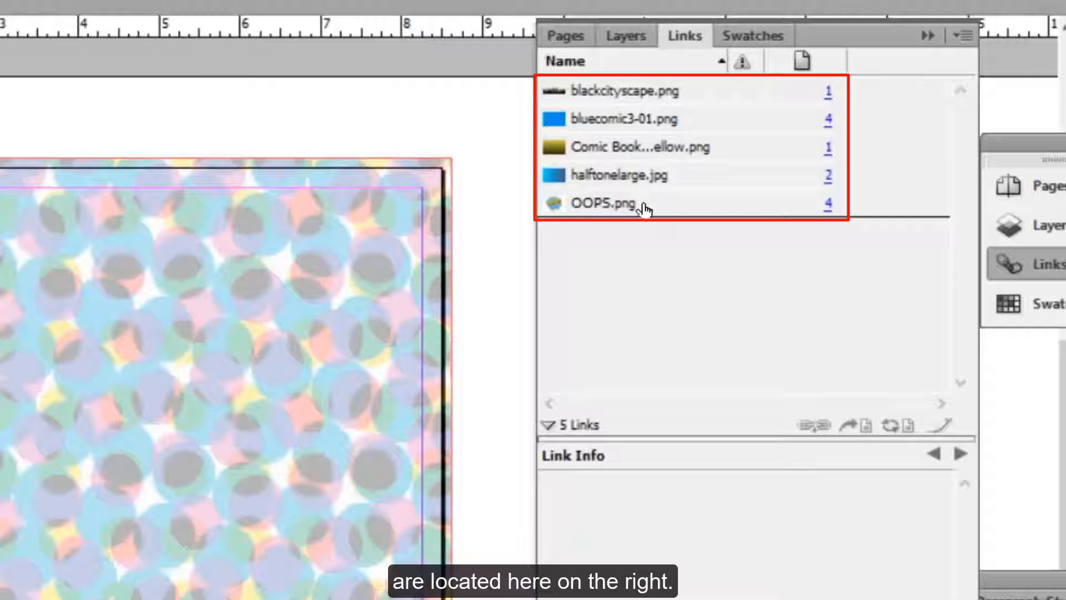
pyautogui.moveTo(642, 225)
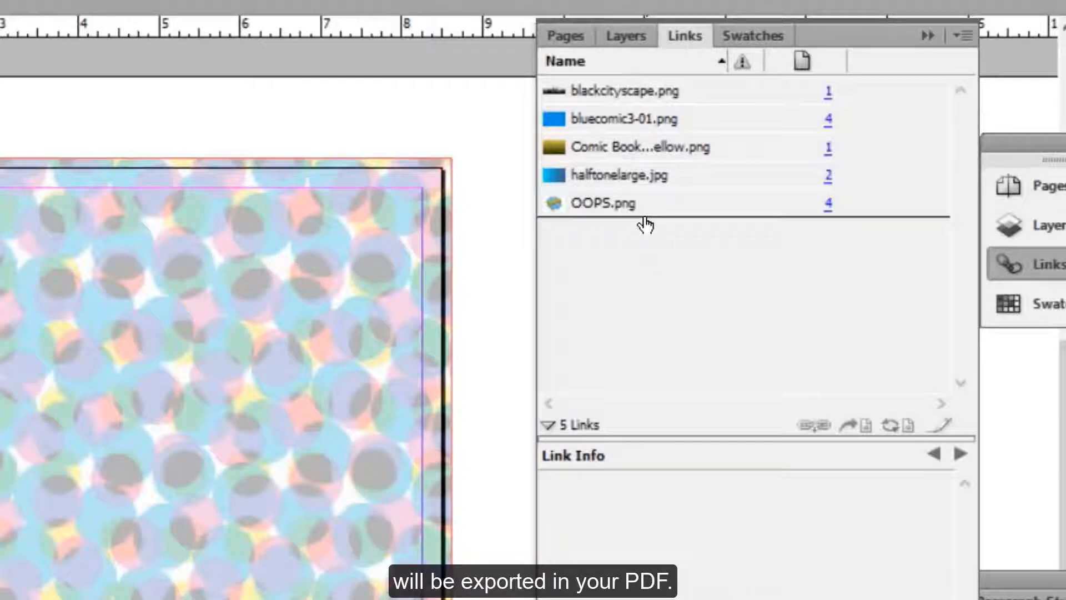
pyautogui.moveTo(638, 102)
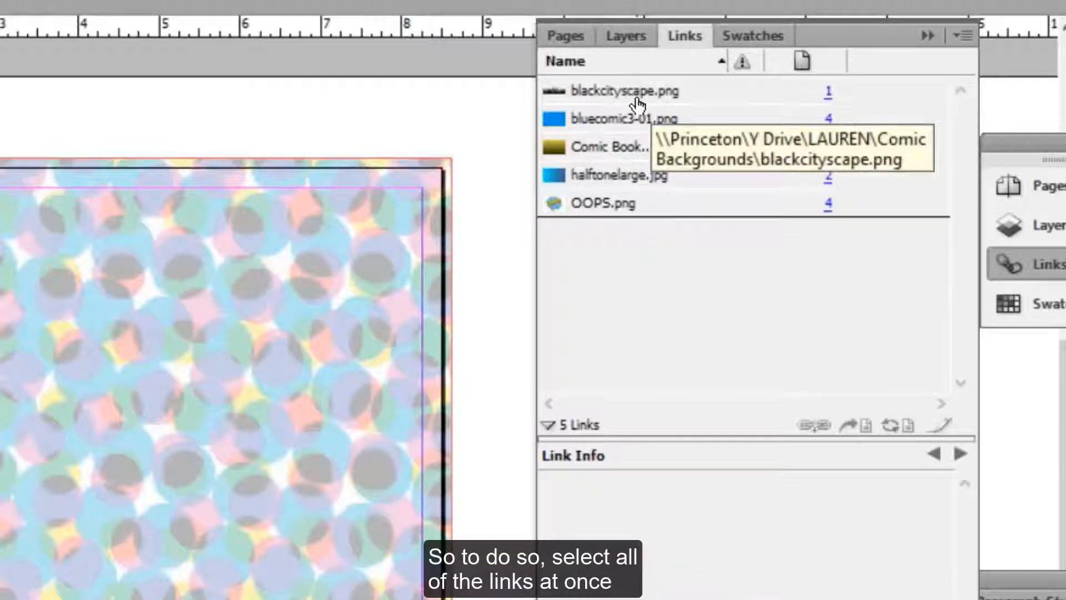
pyautogui.click(624, 91)
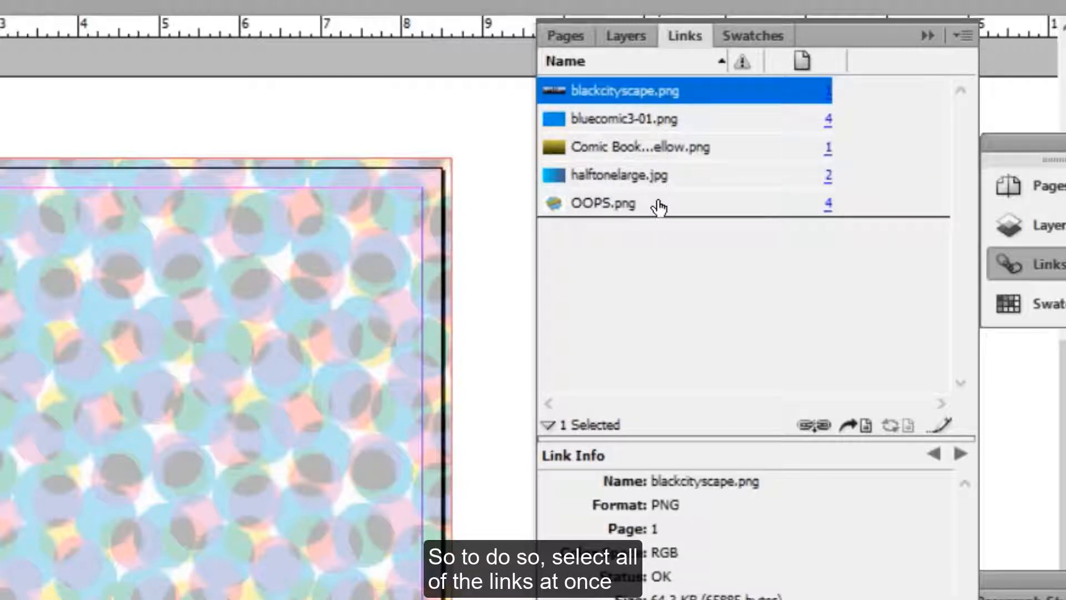
pyautogui.click(604, 203)
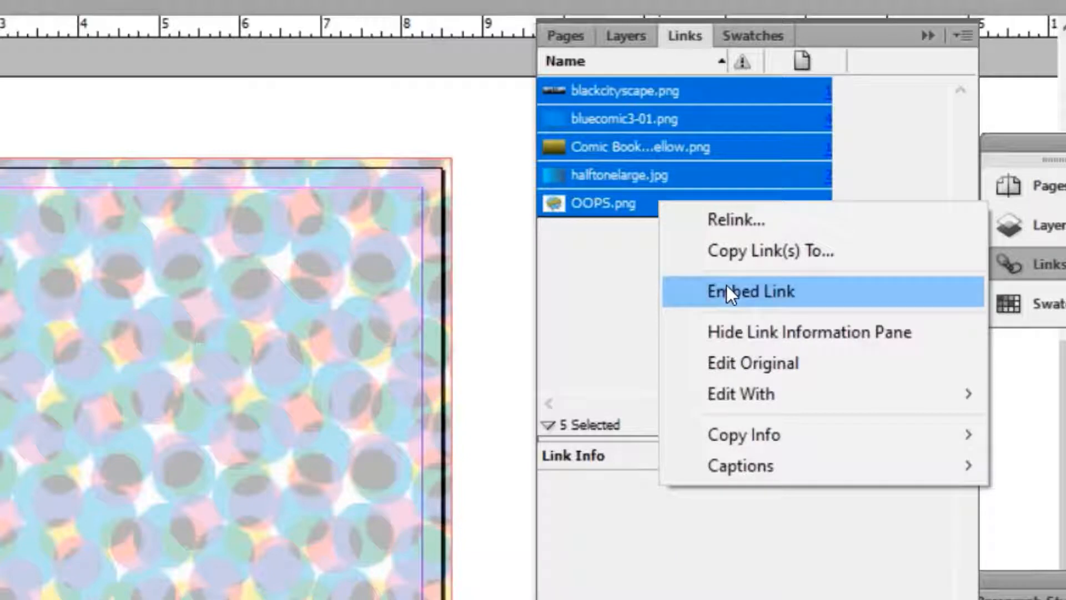
pyautogui.click(751, 292)
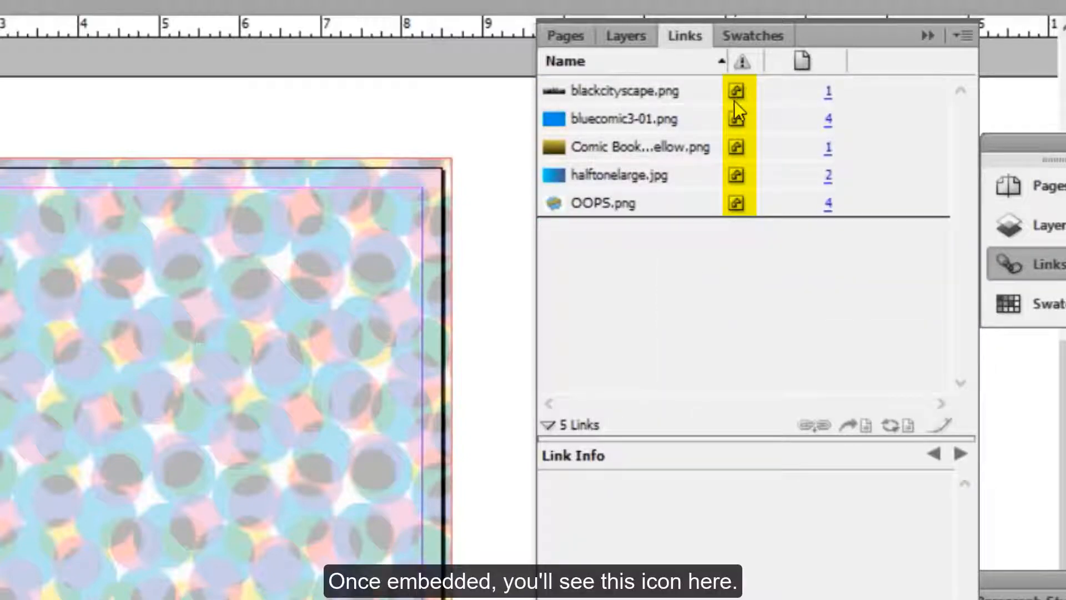
pyautogui.moveTo(743, 212)
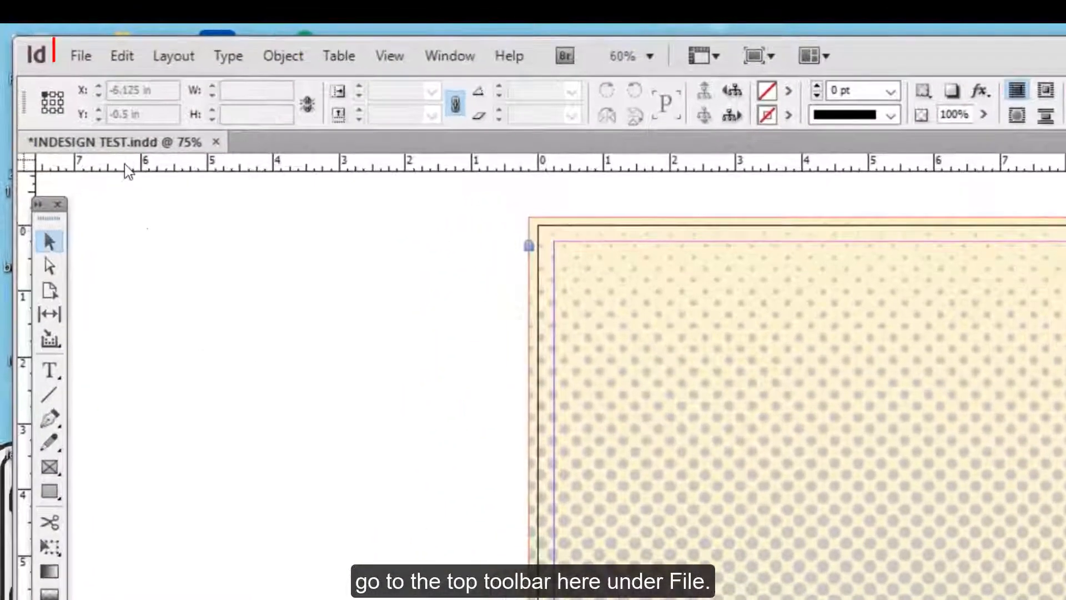
# Start a File > Export of the document as INDESIGN TEST.pdf in the LAUREN folder.
pyautogui.click(80, 55)
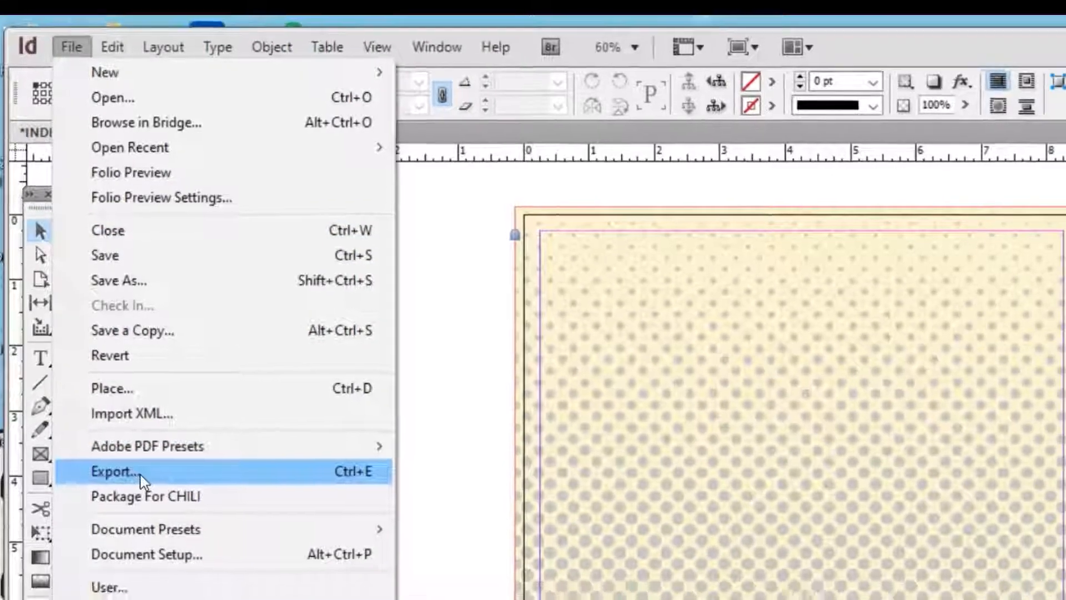
pyautogui.click(116, 471)
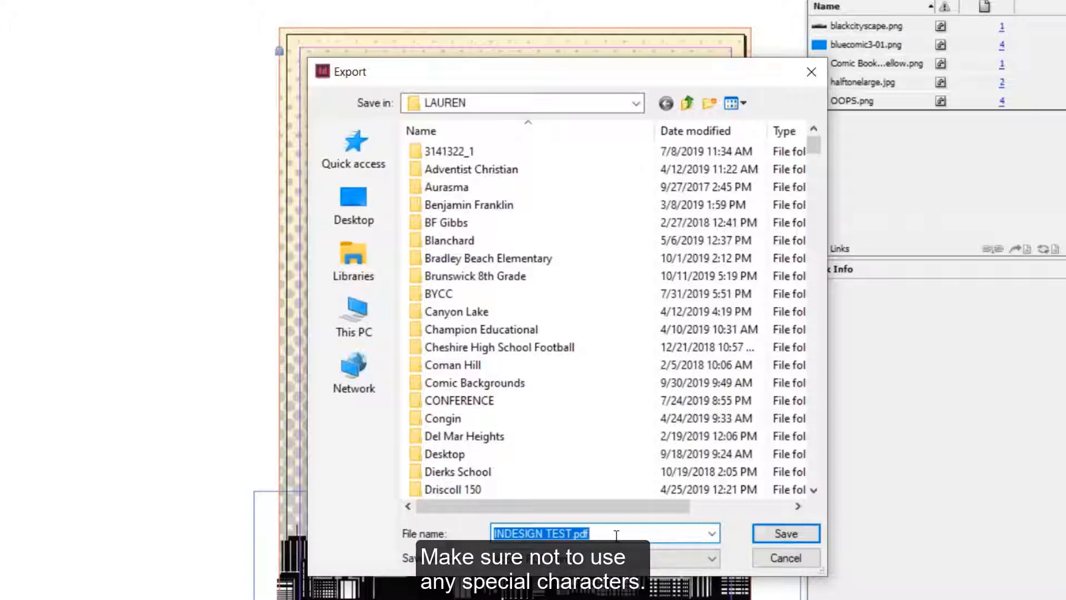
pyautogui.moveTo(785, 533)
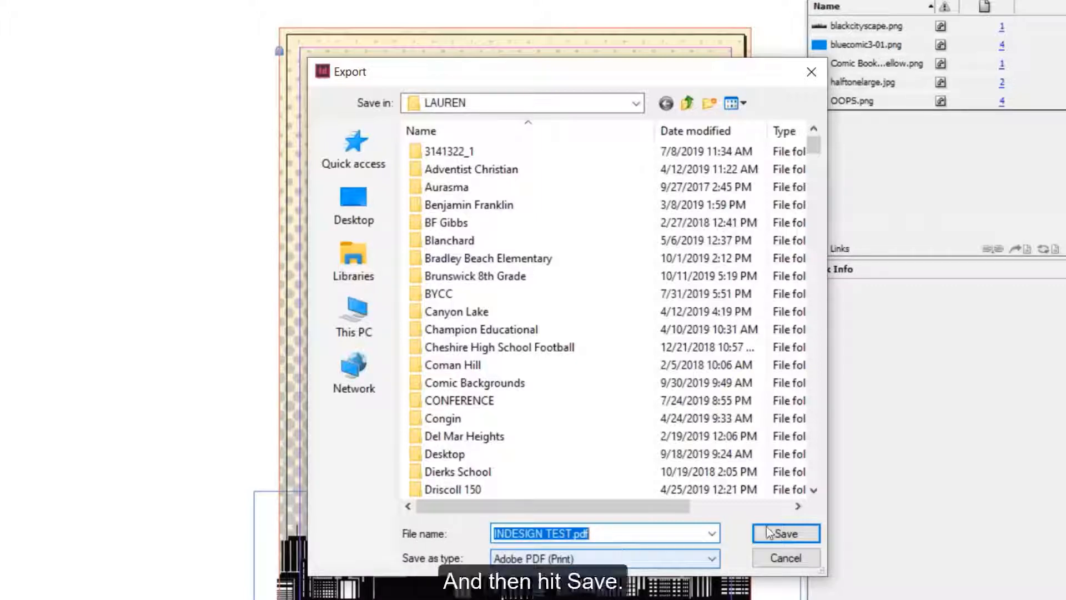
# Confirm the PDF name, then check Compression uses bicubic downsampling to 300 ppi above 450.
pyautogui.click(785, 533)
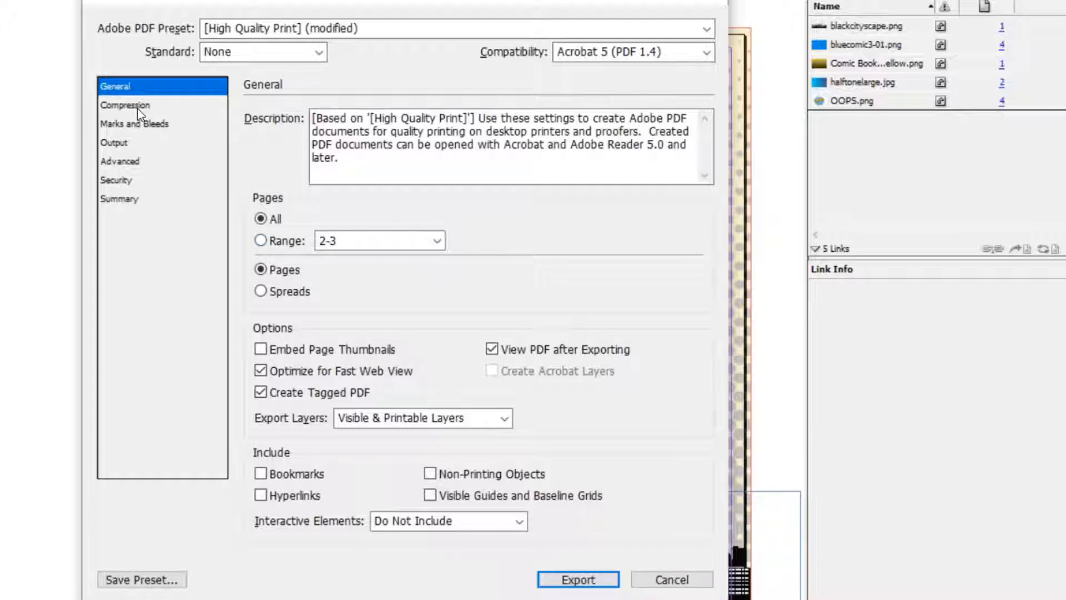
pyautogui.click(125, 105)
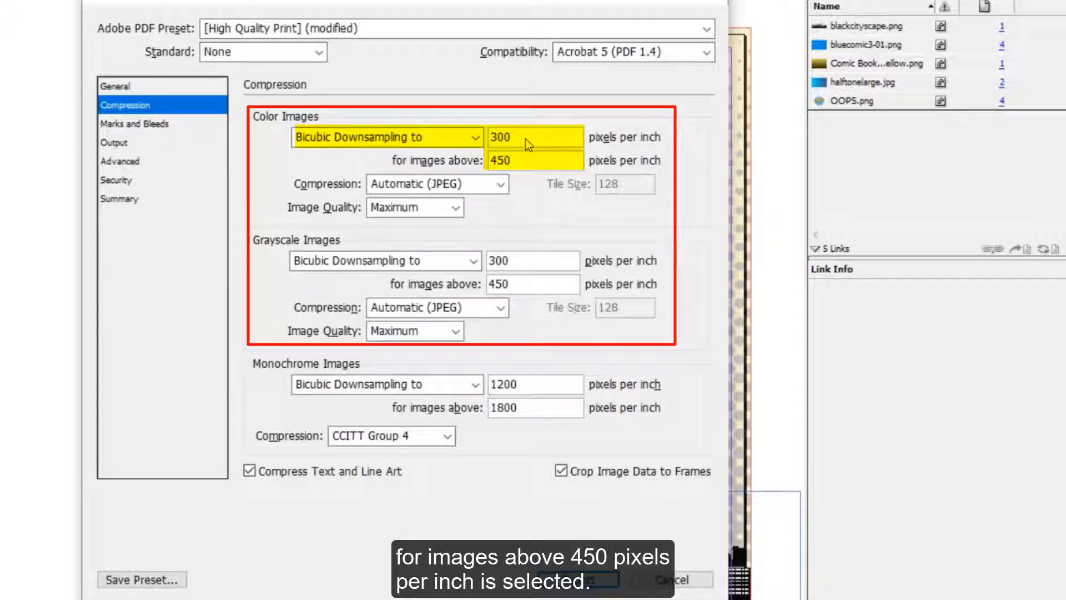
pyautogui.moveTo(527, 169)
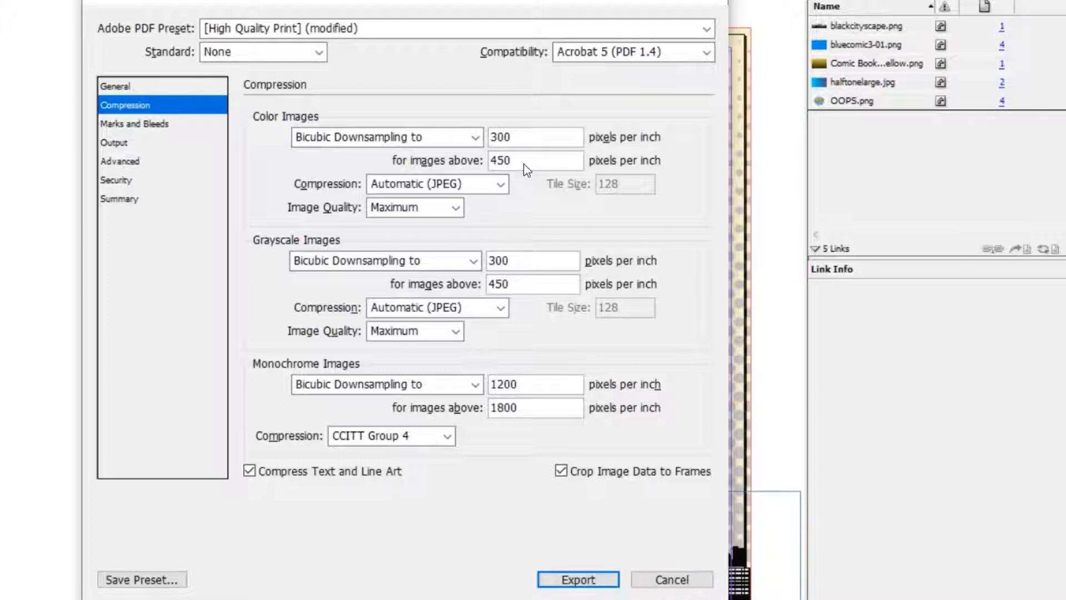
# Verify Use Document Bleed Settings under Marks and Bleeds, then return to General.
pyautogui.click(134, 123)
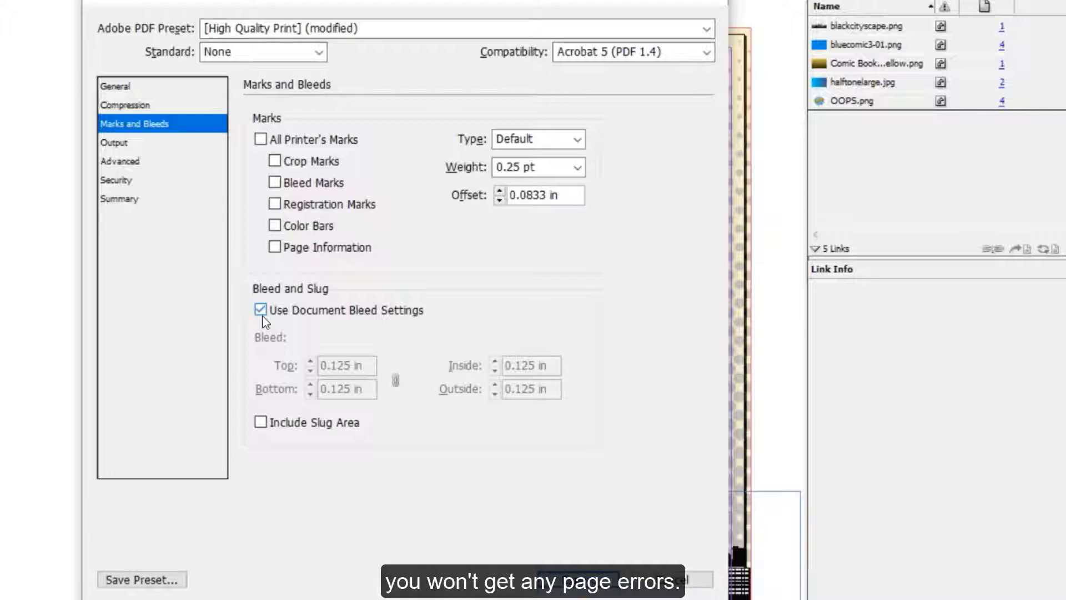
pyautogui.click(116, 86)
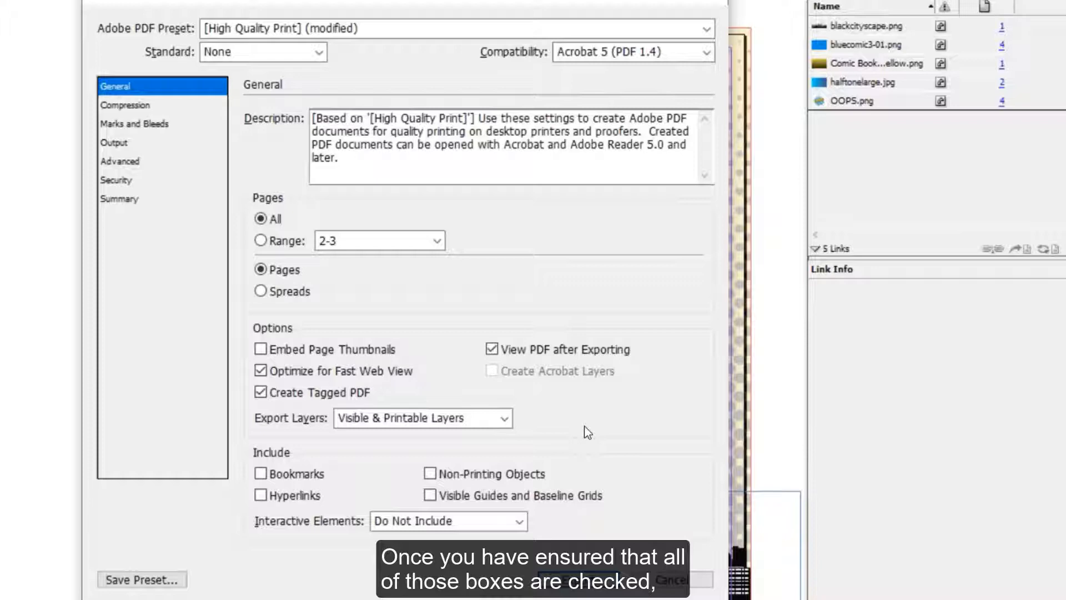
pyautogui.moveTo(579, 482)
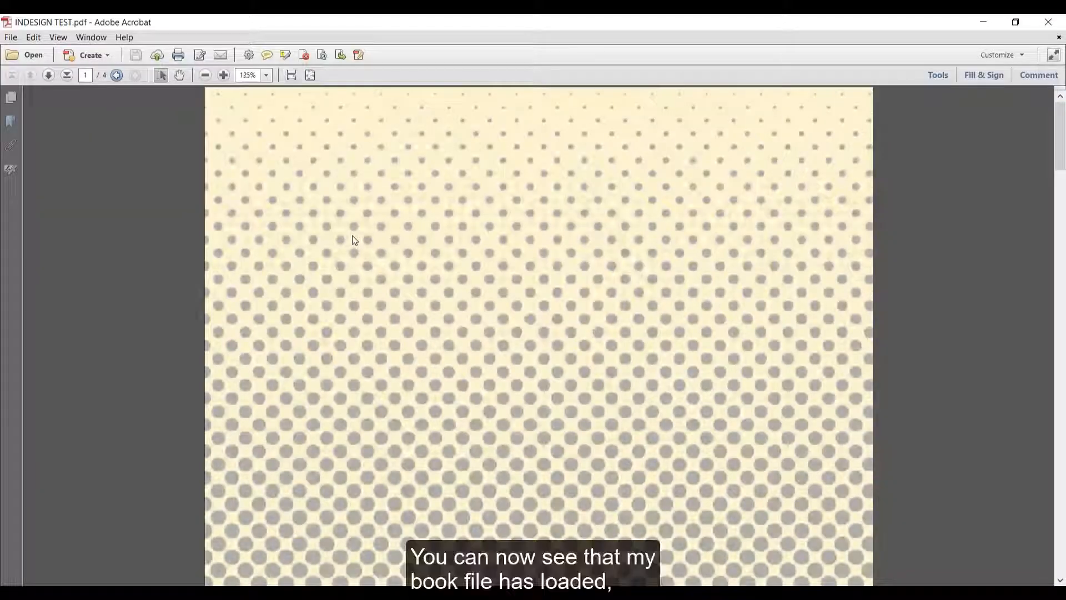
# Scroll through the exported INDESIGN TEST.pdf comic pages in Acrobat.
pyautogui.scroll(-3)
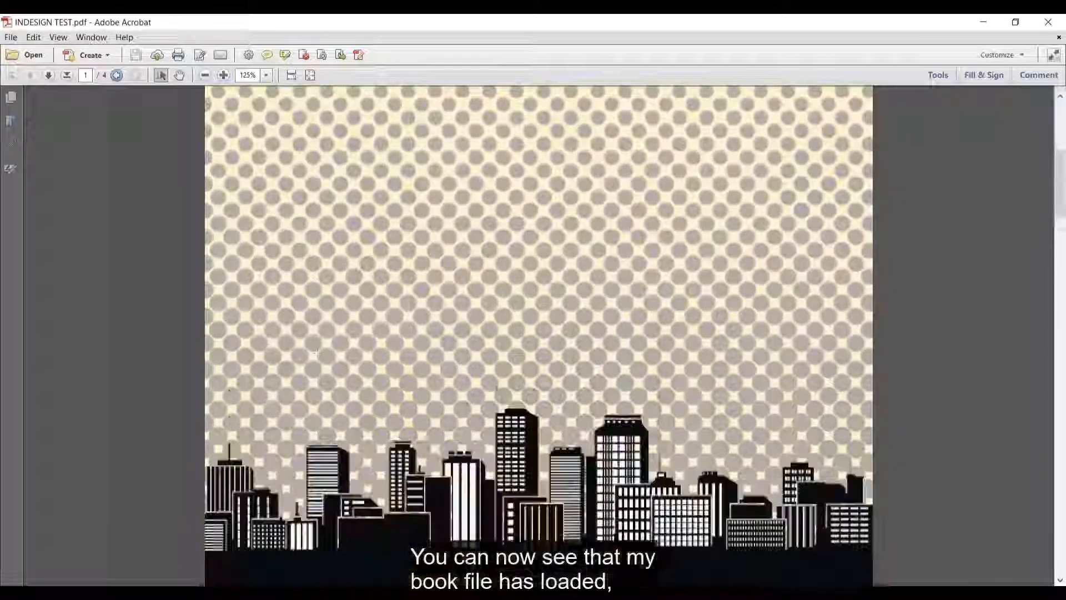
pyautogui.scroll(-3)
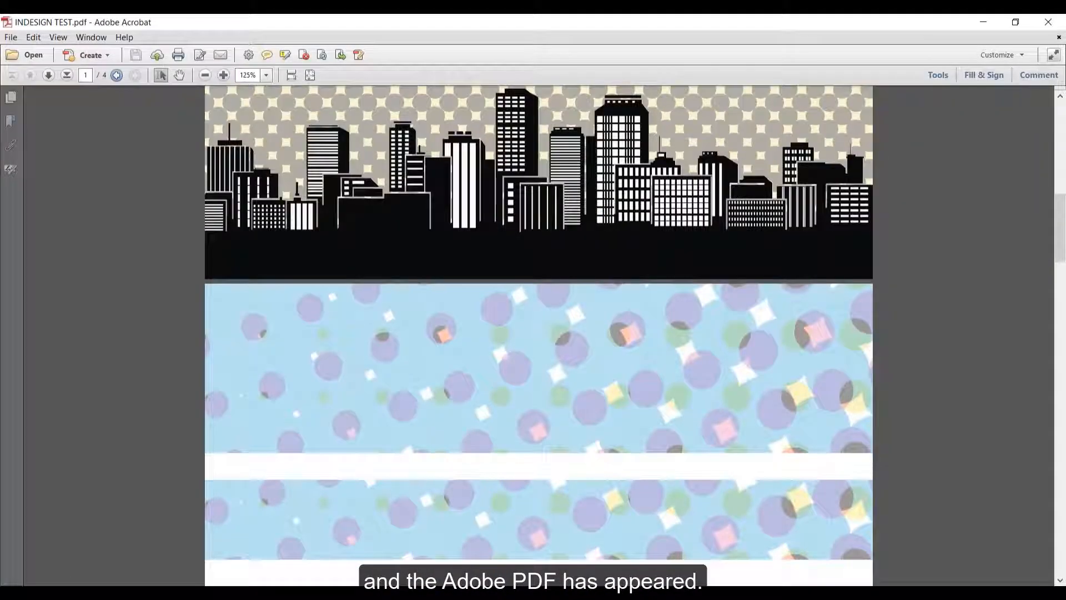
pyautogui.scroll(-3)
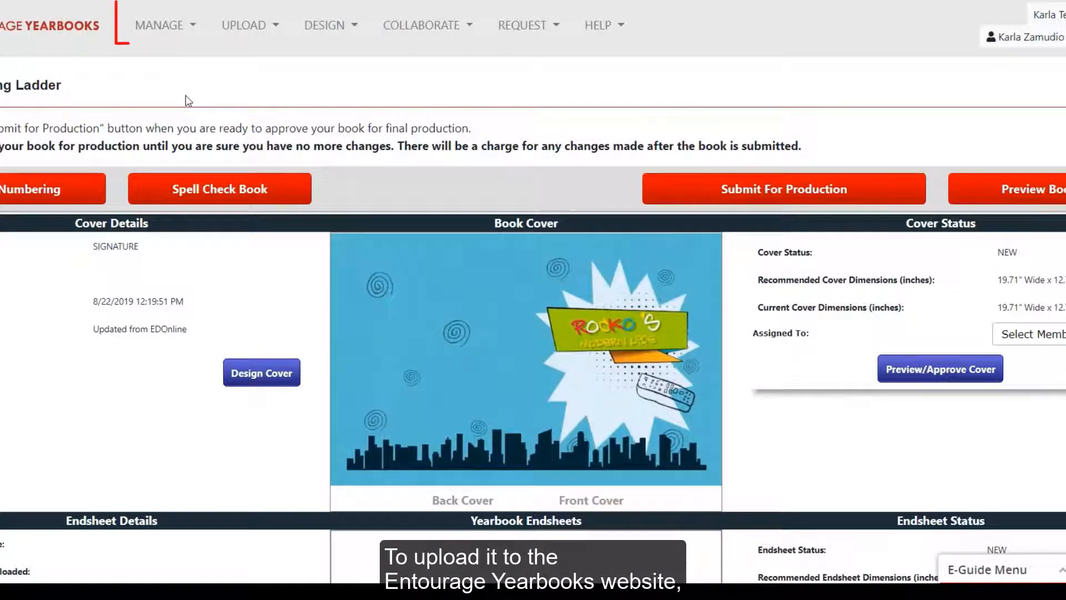
# Go to Manage > Uploaded Files and choose INDESIGN TEST.pdf as a new upload.
pyautogui.click(162, 25)
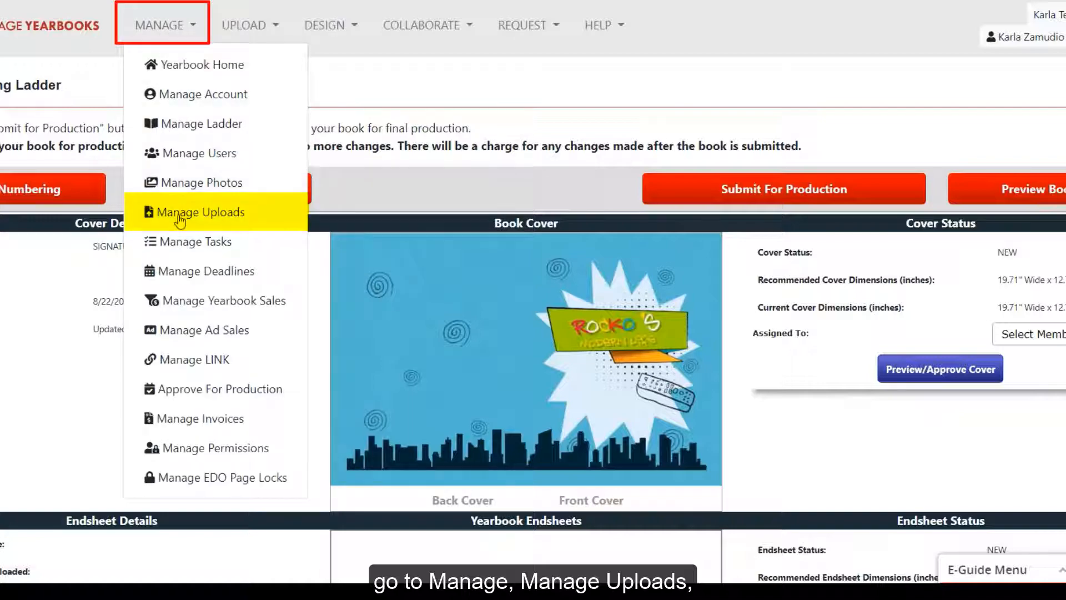
pyautogui.click(201, 212)
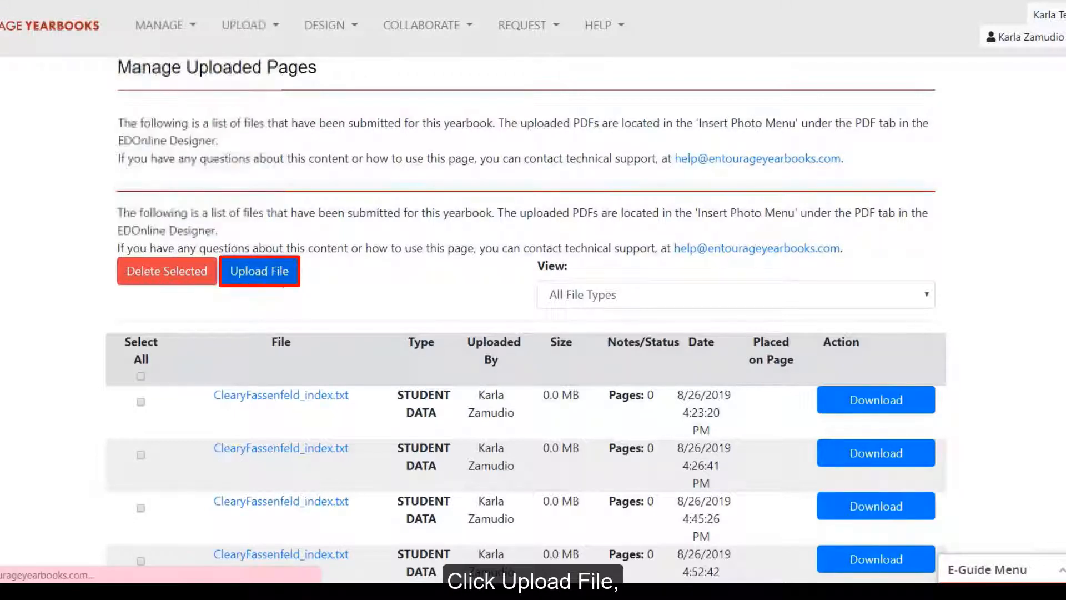
pyautogui.click(260, 270)
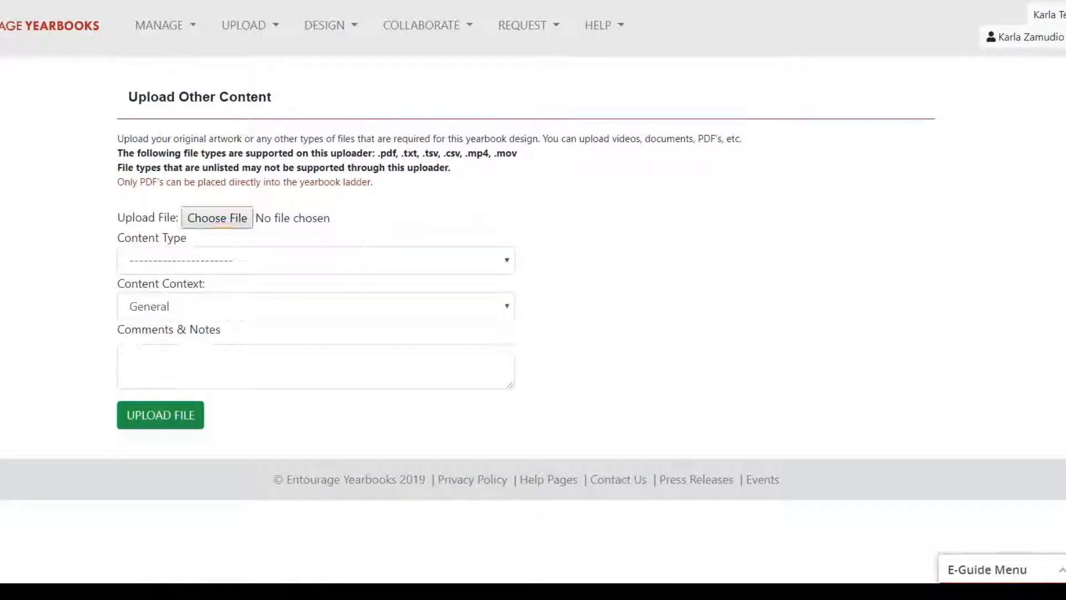
pyautogui.click(216, 217)
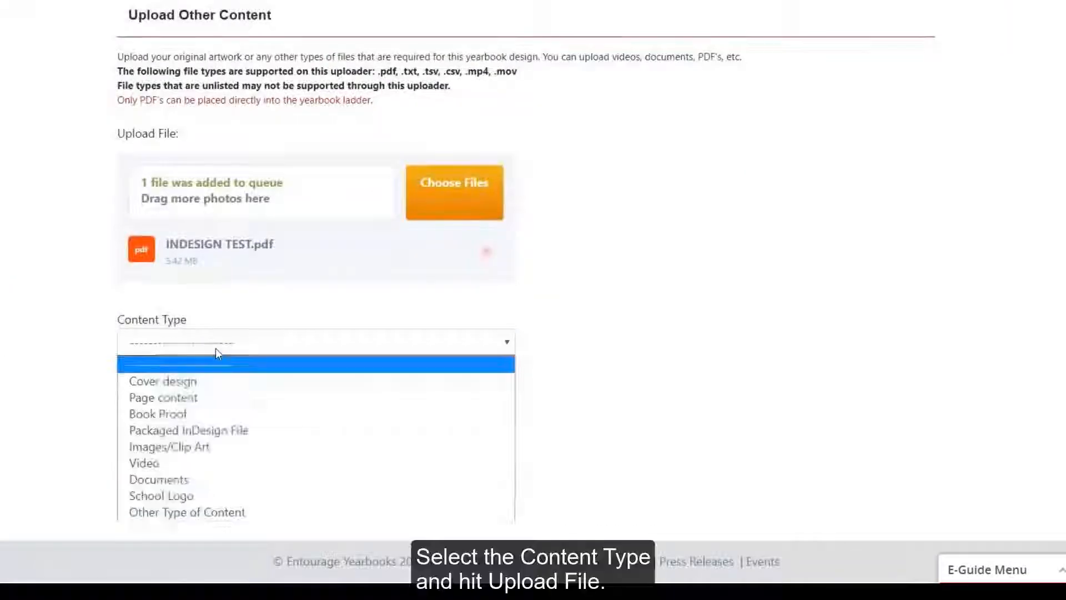
# Upload the PDF with Content Type set to Page content and Context General.
pyautogui.click(163, 397)
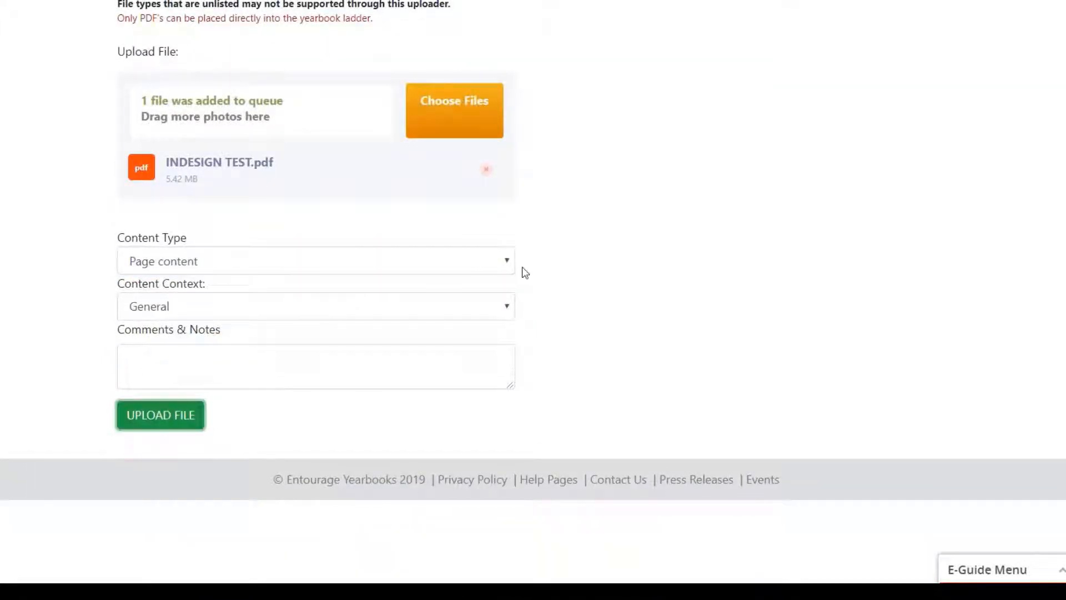
pyautogui.click(160, 415)
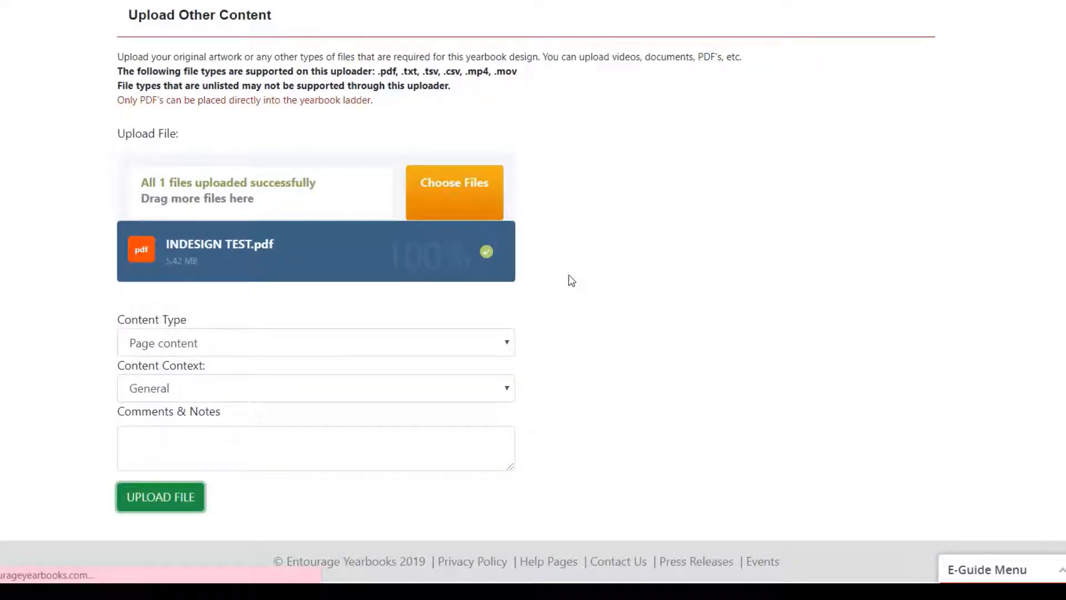
pyautogui.click(160, 496)
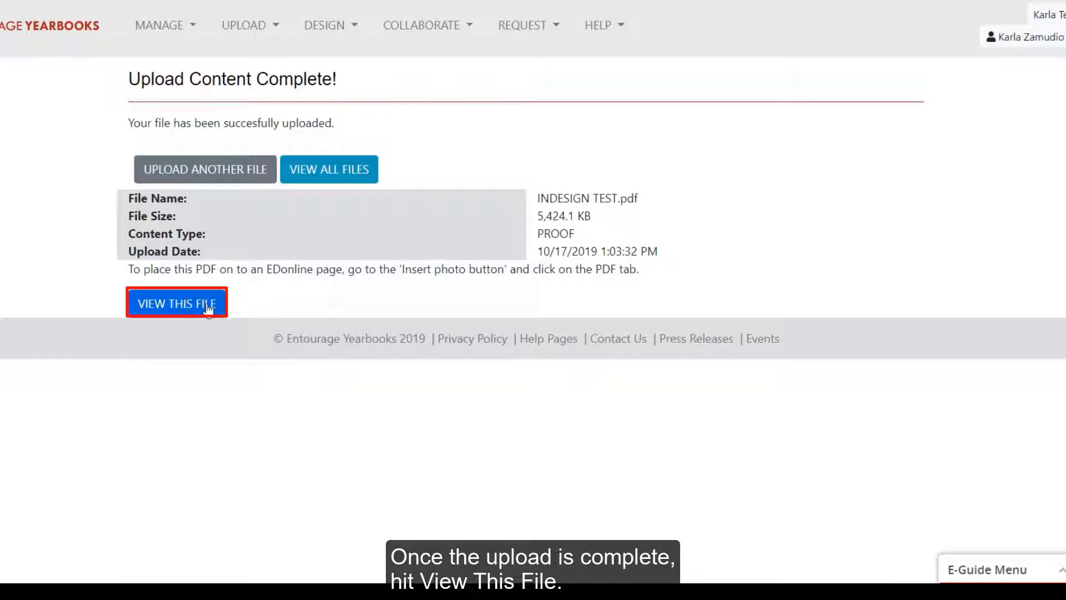
# View the uploaded file's page previews, then proceed to Submit Pages.
pyautogui.click(177, 303)
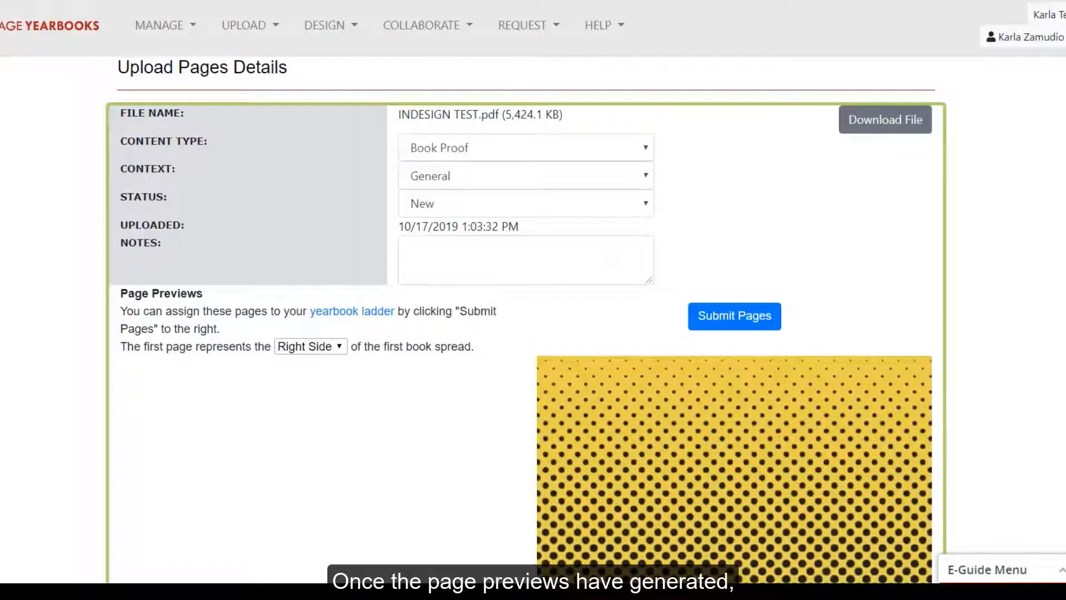
pyautogui.moveTo(806, 303)
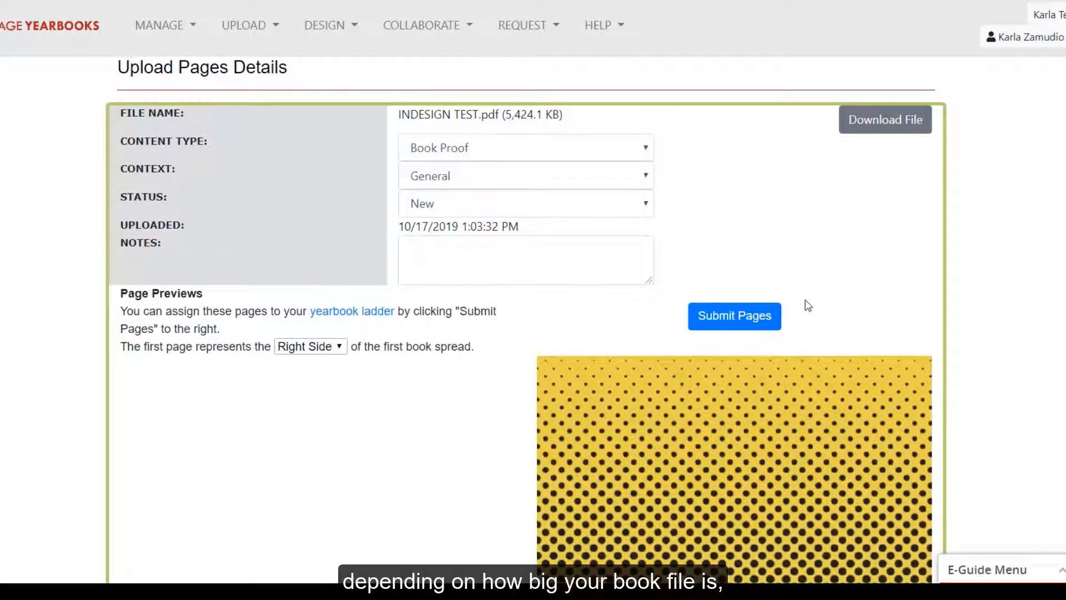
pyautogui.scroll(-3)
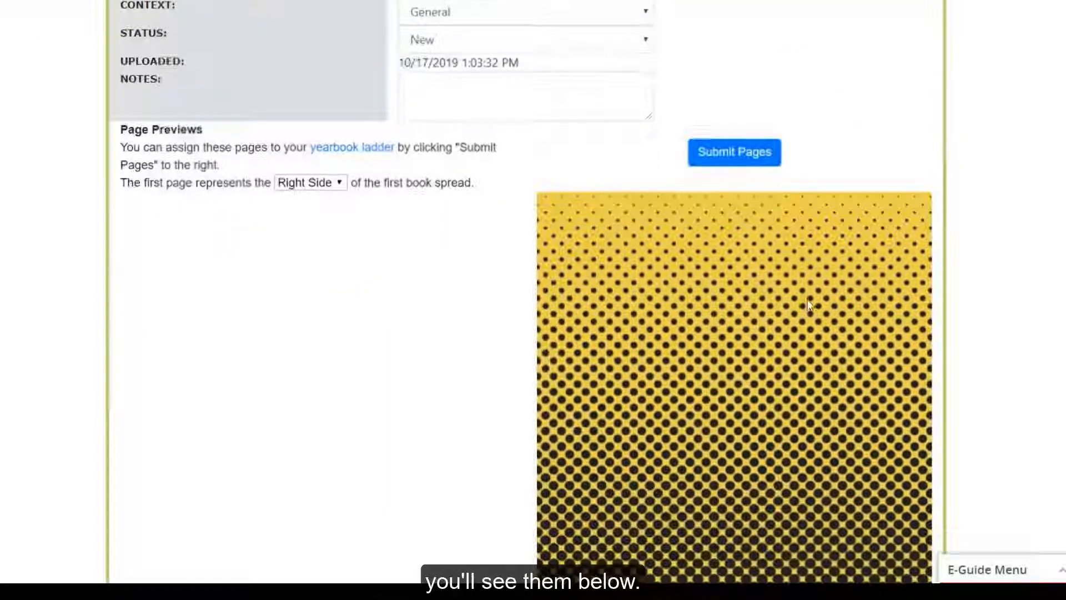
pyautogui.scroll(-3)
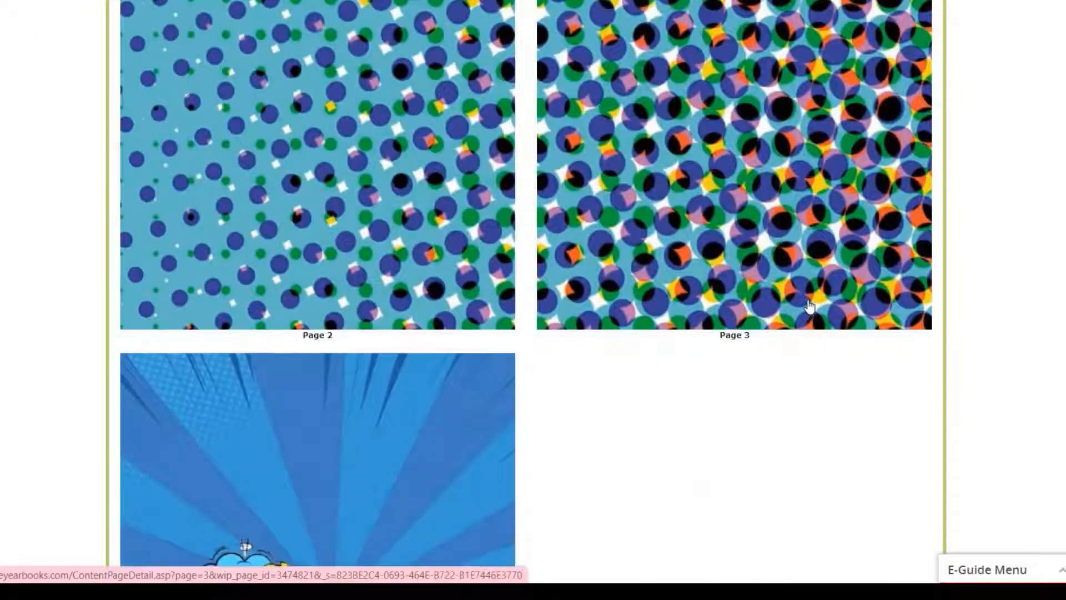
pyautogui.scroll(3)
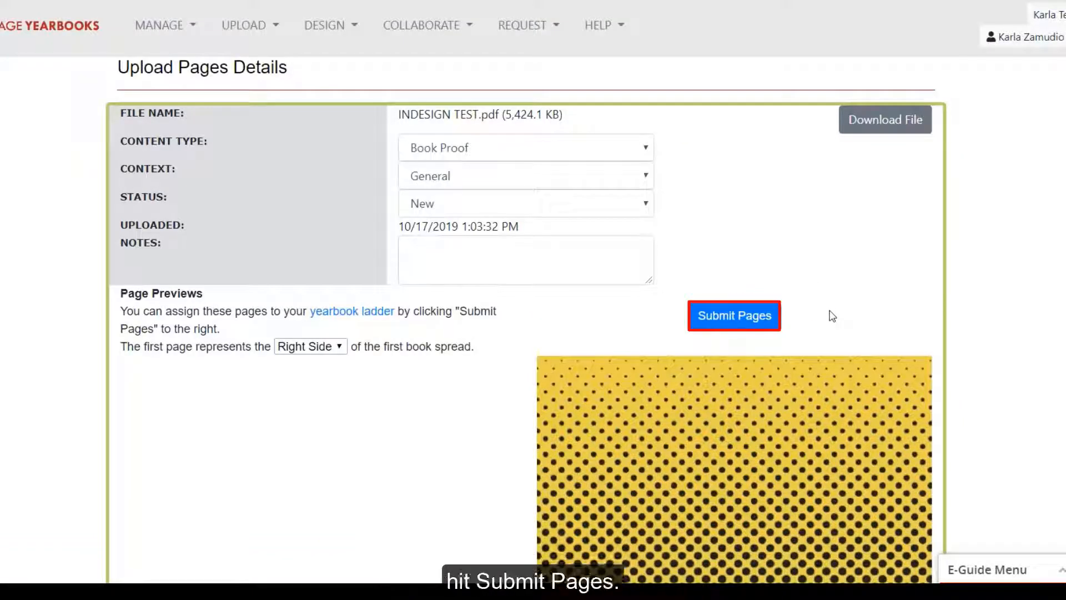
pyautogui.click(733, 315)
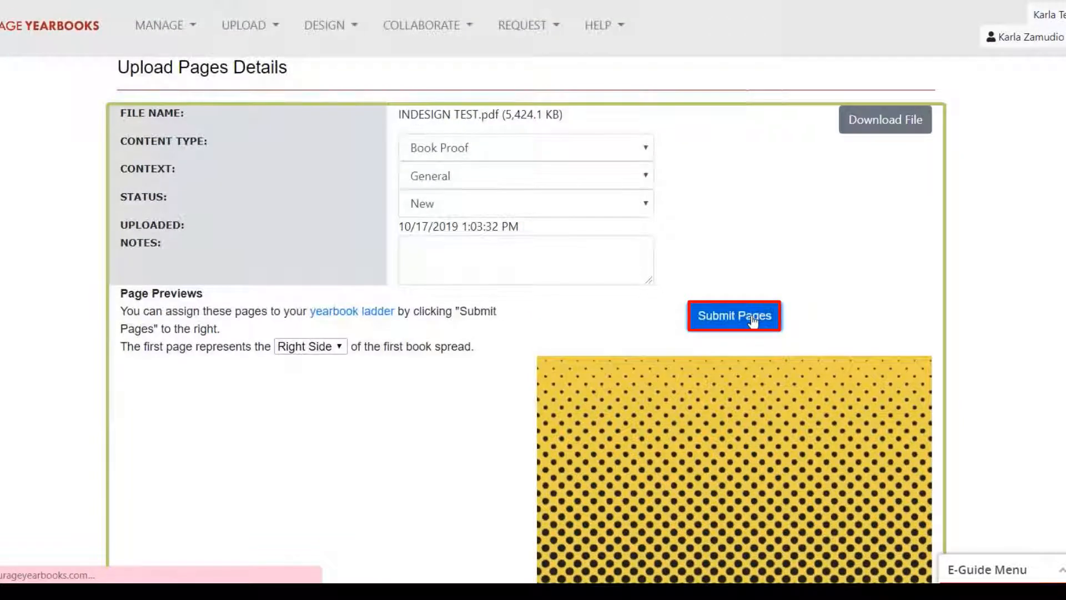
pyautogui.click(734, 315)
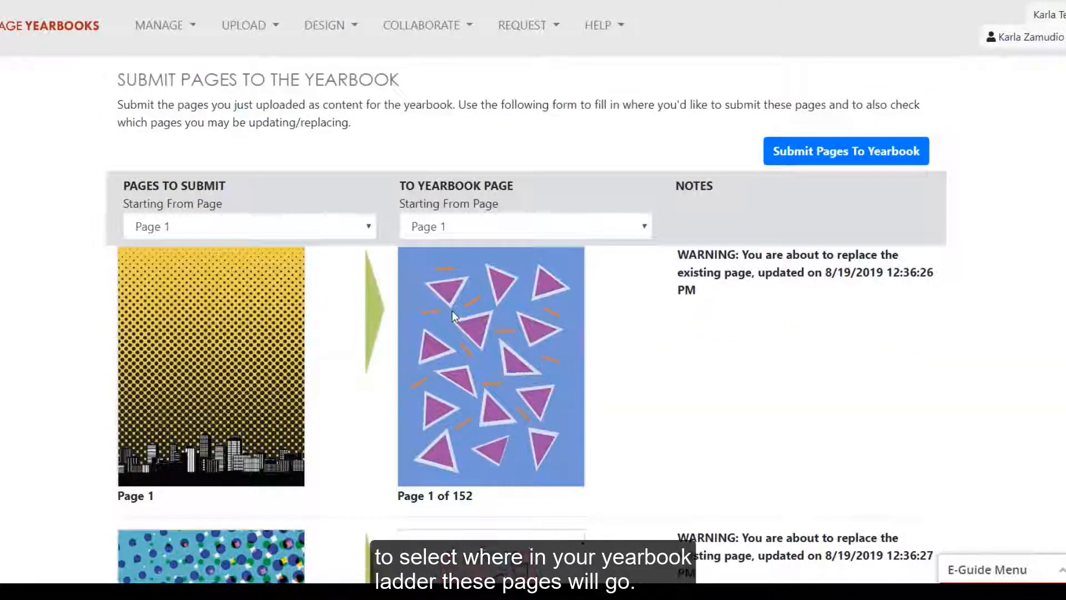
# Set the To Yearbook Page starting page to Page 19.
pyautogui.scroll(-3)
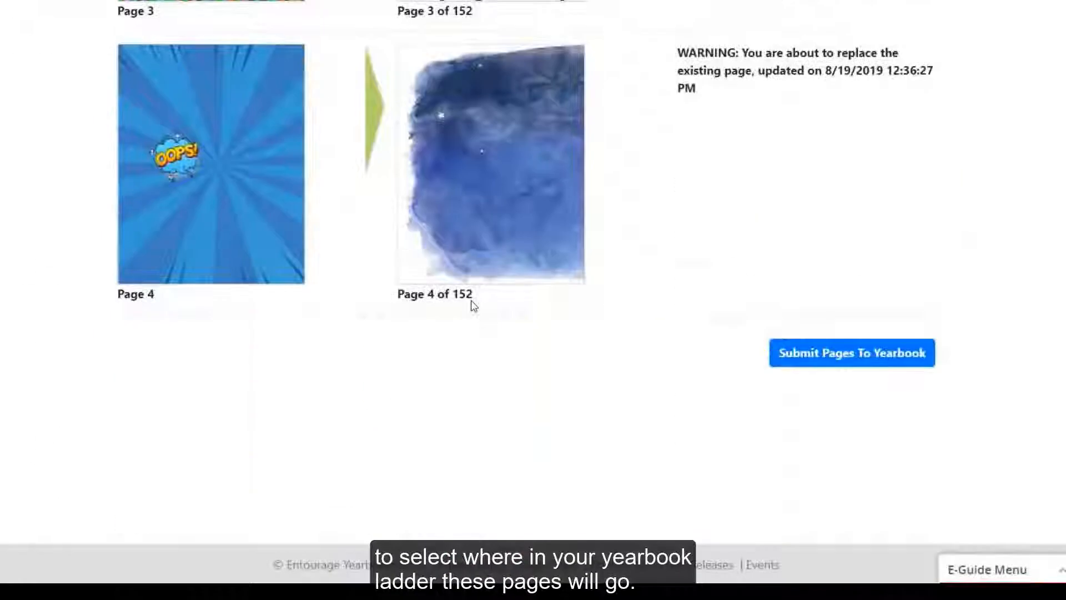
pyautogui.scroll(3)
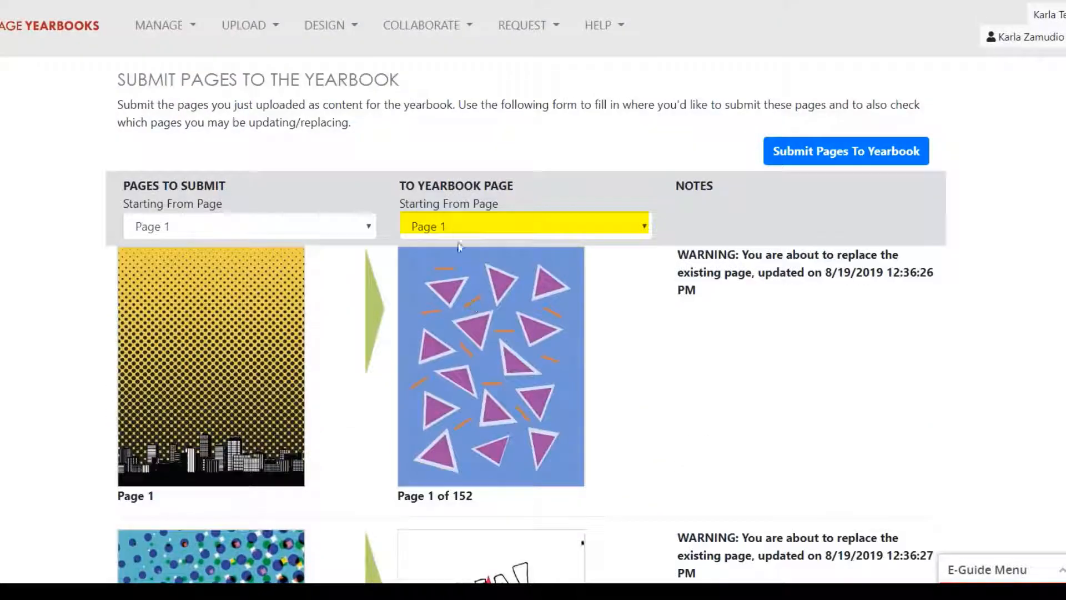
pyautogui.click(523, 225)
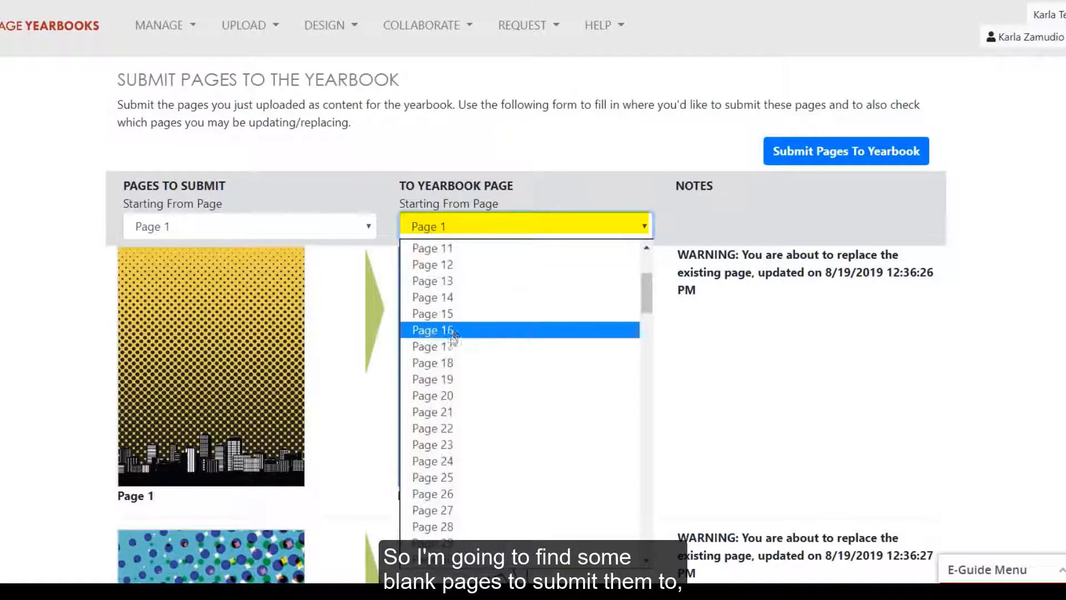
pyautogui.click(433, 378)
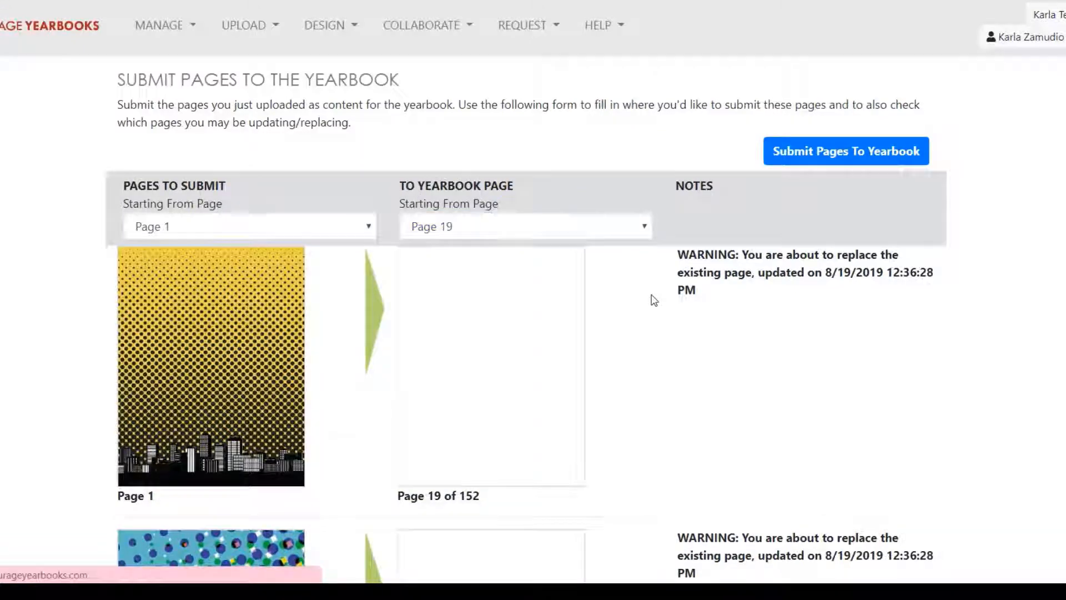
# Submit the four pages to the yearbook and confirm the replacement prompt.
pyautogui.scroll(-3)
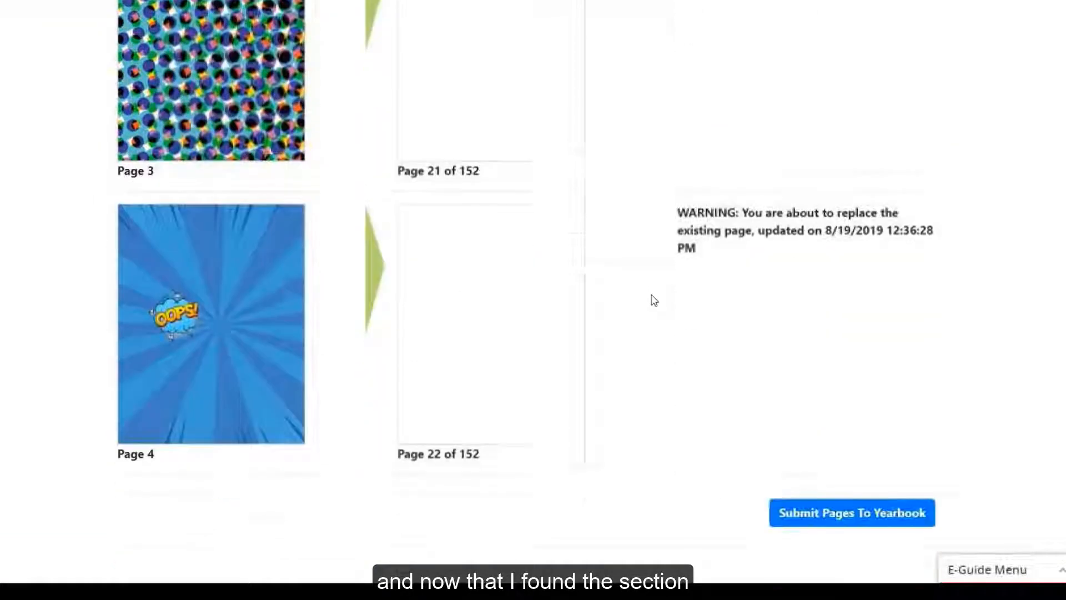
pyautogui.scroll(3)
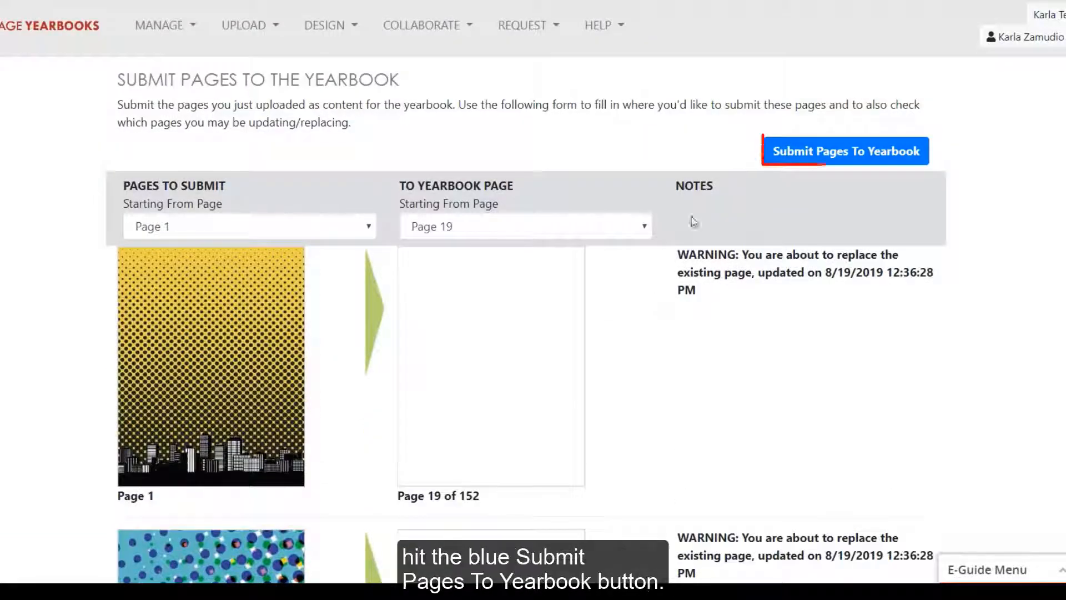
pyautogui.click(844, 150)
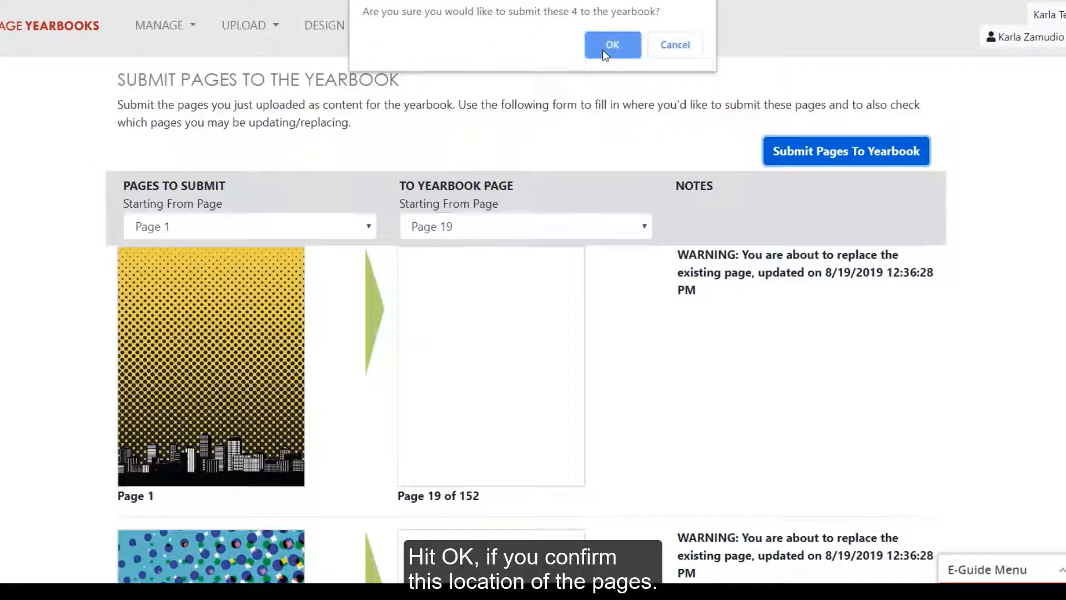
pyautogui.click(611, 45)
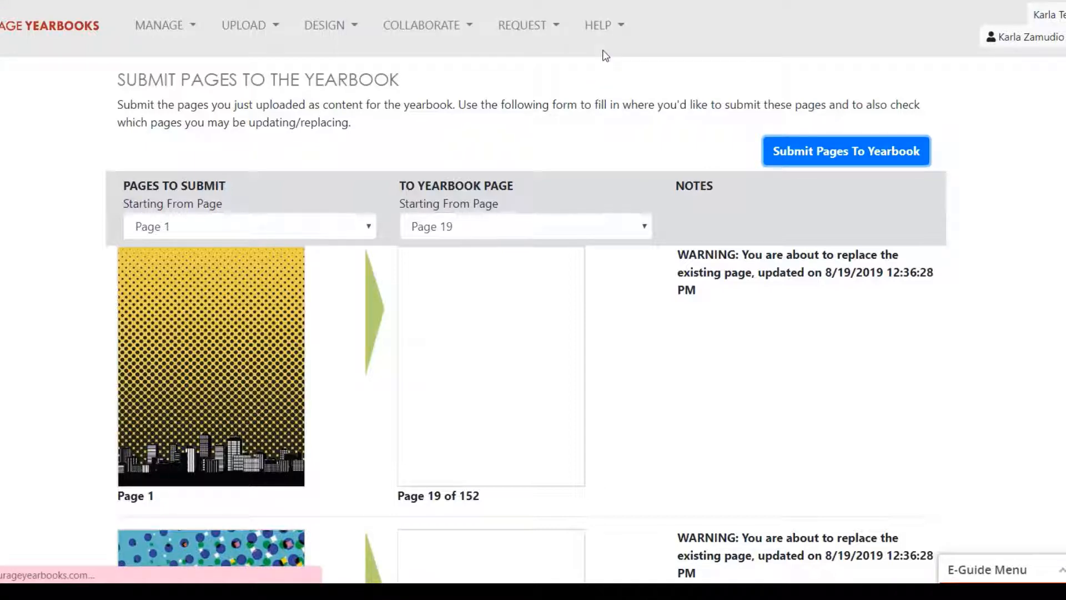
pyautogui.click(845, 150)
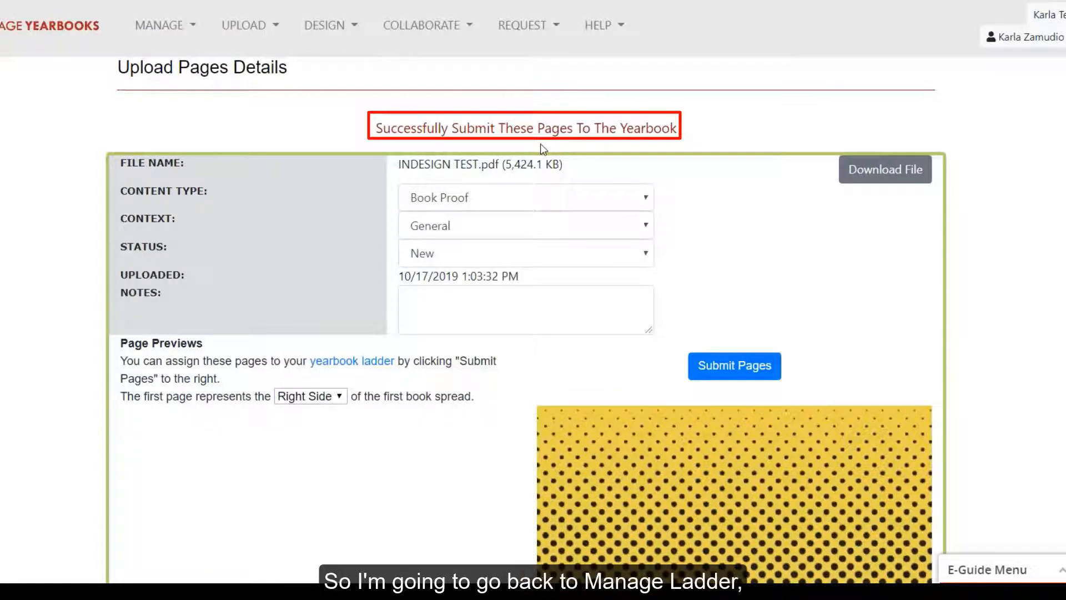
# Go to Manage > Manage Ladder and scroll to the new comic pages at 19–22.
pyautogui.click(163, 25)
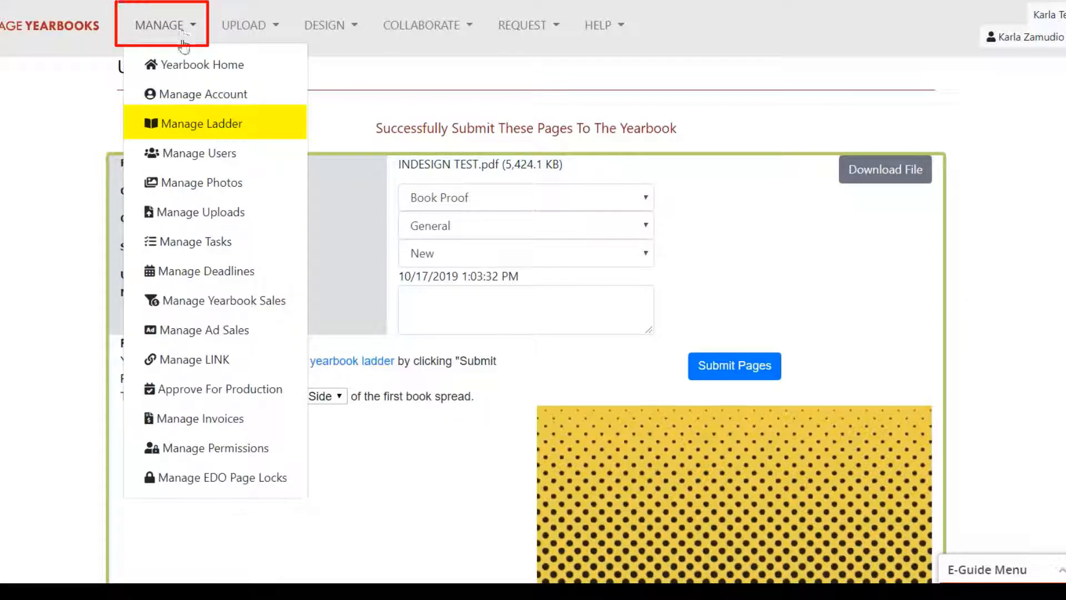
pyautogui.click(200, 123)
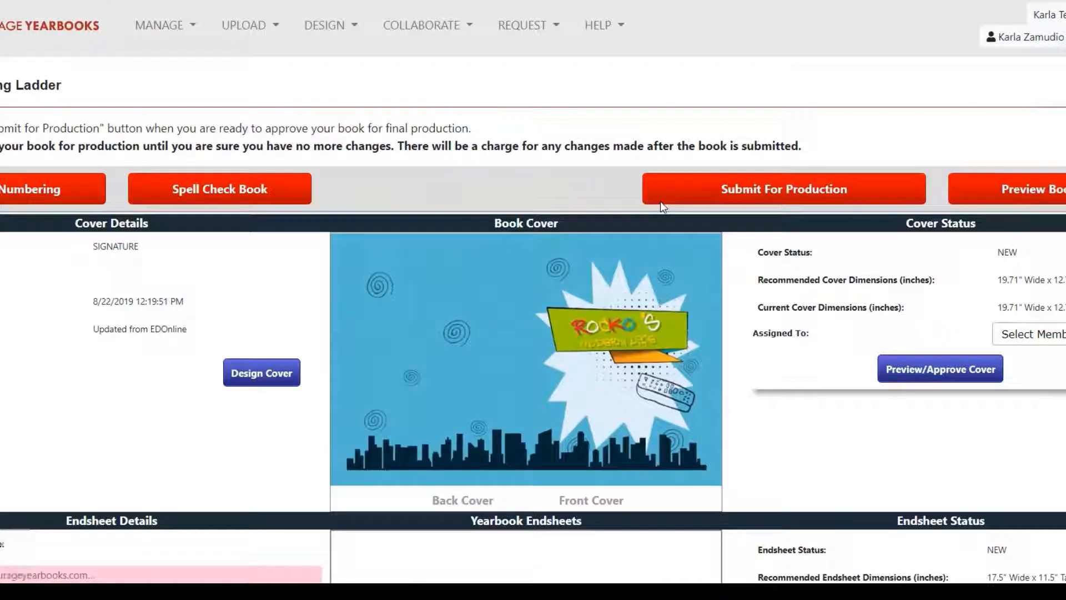
pyautogui.scroll(-3)
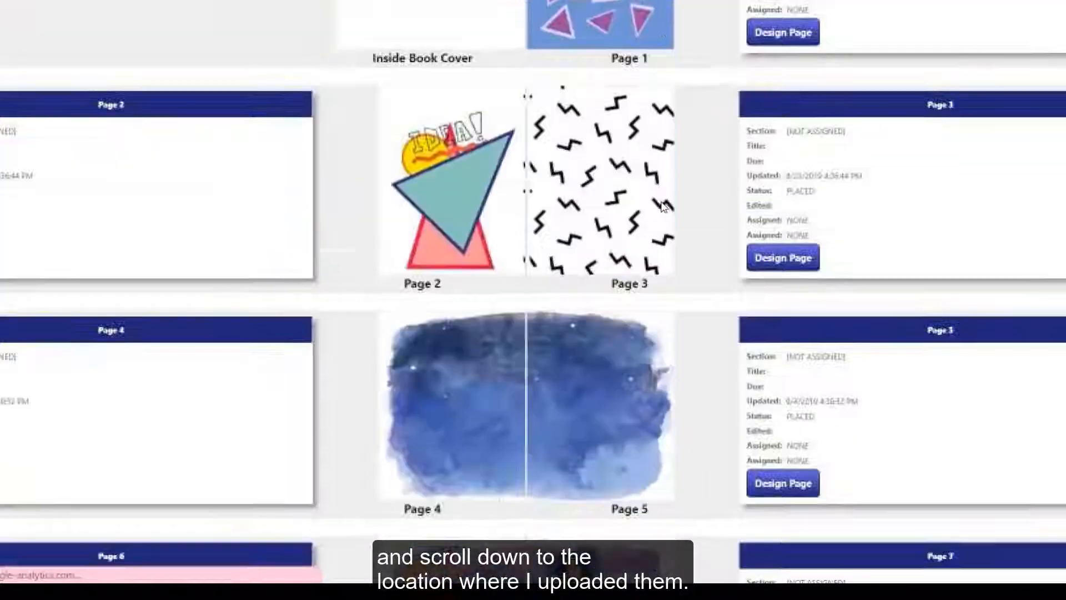
pyautogui.scroll(-3)
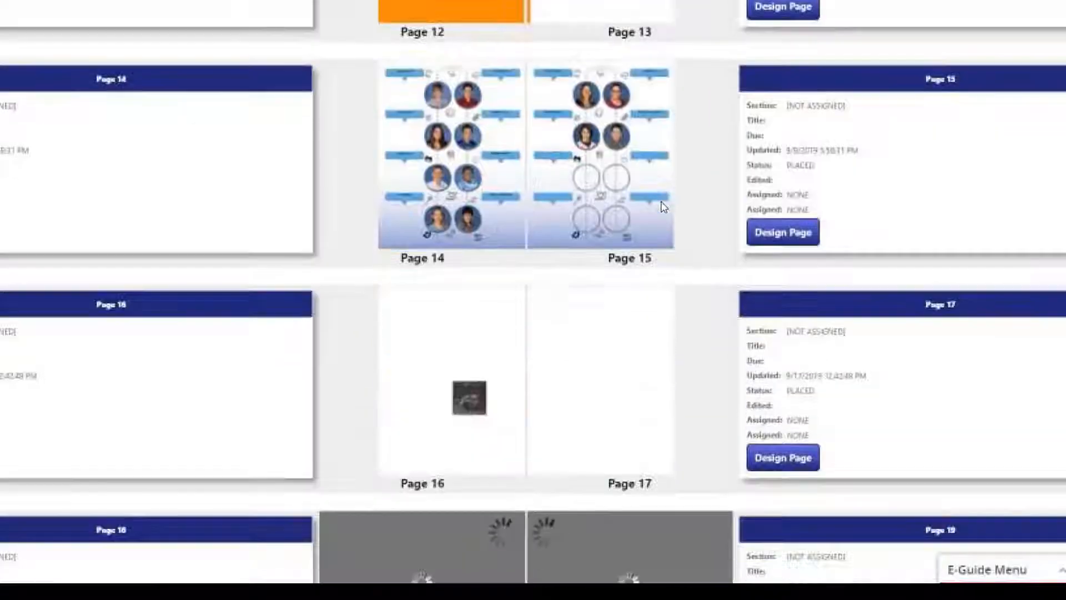
pyautogui.scroll(-3)
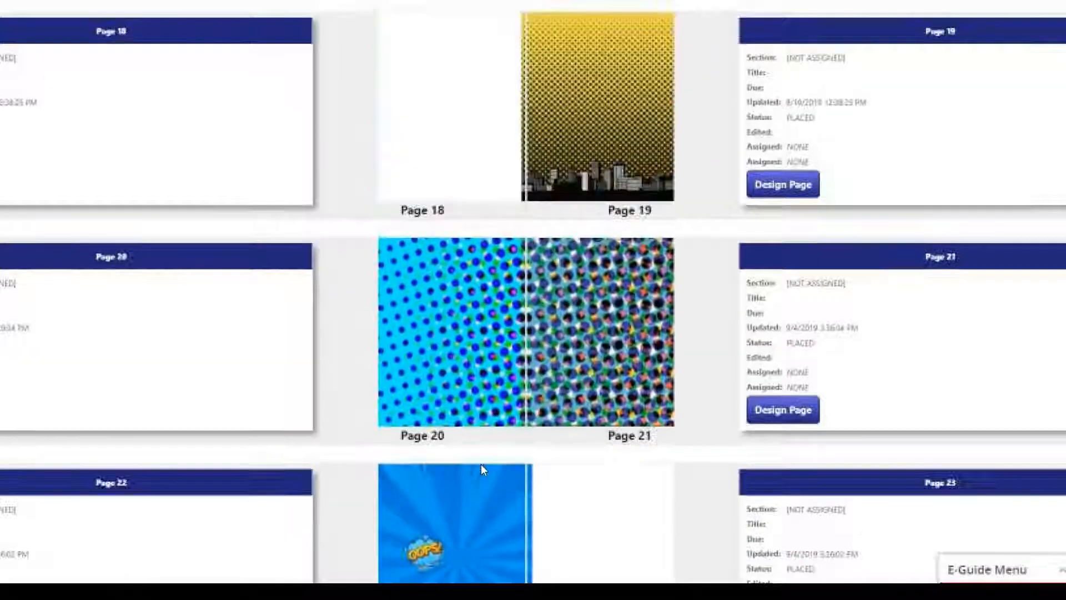
pyautogui.scroll(3)
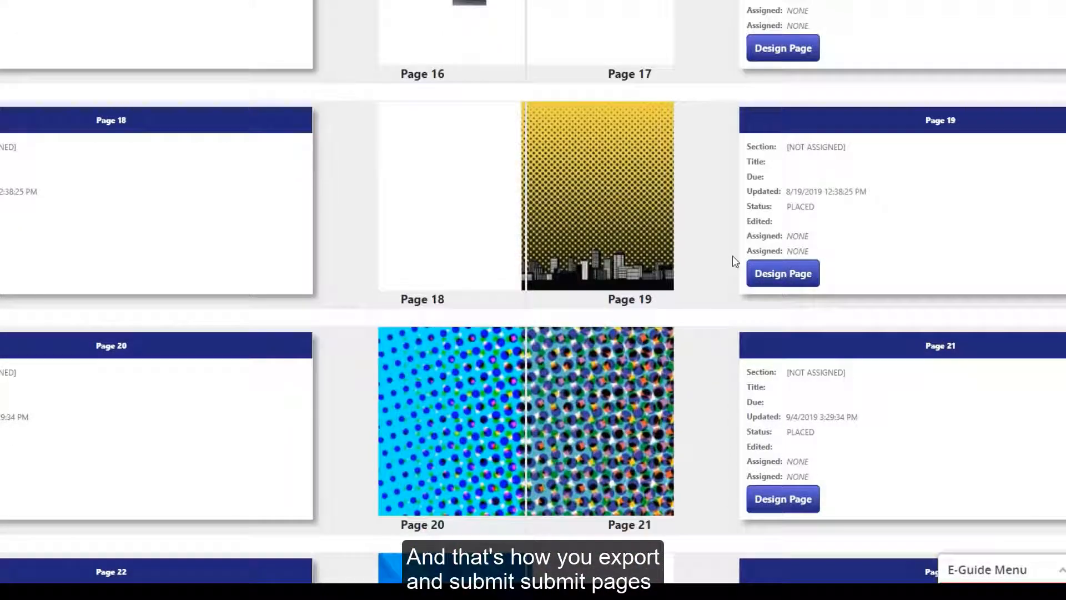
pyautogui.moveTo(715, 279)
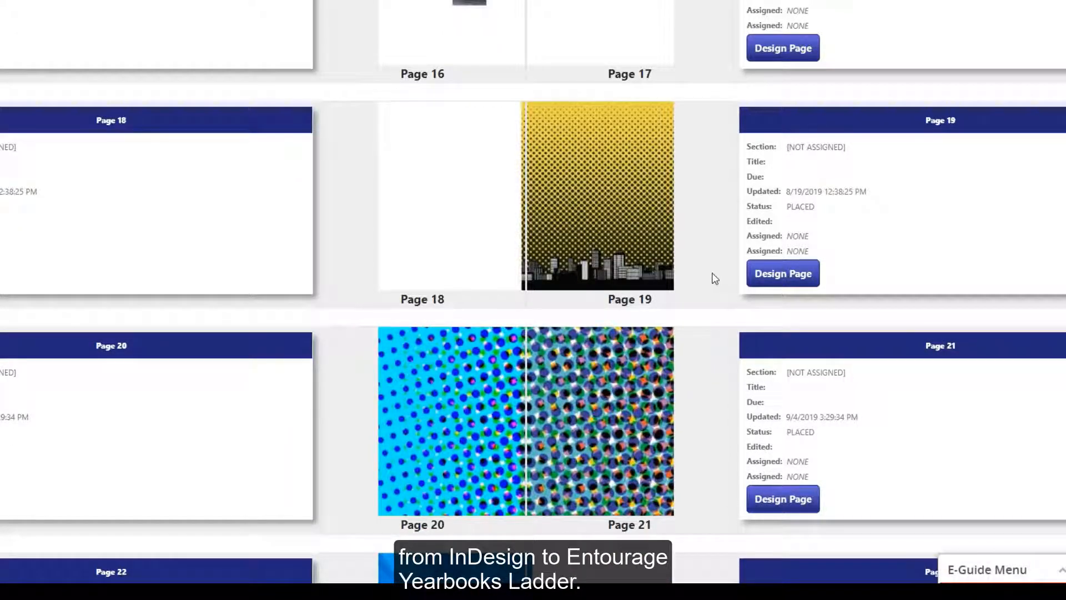
pyautogui.scroll(-3)
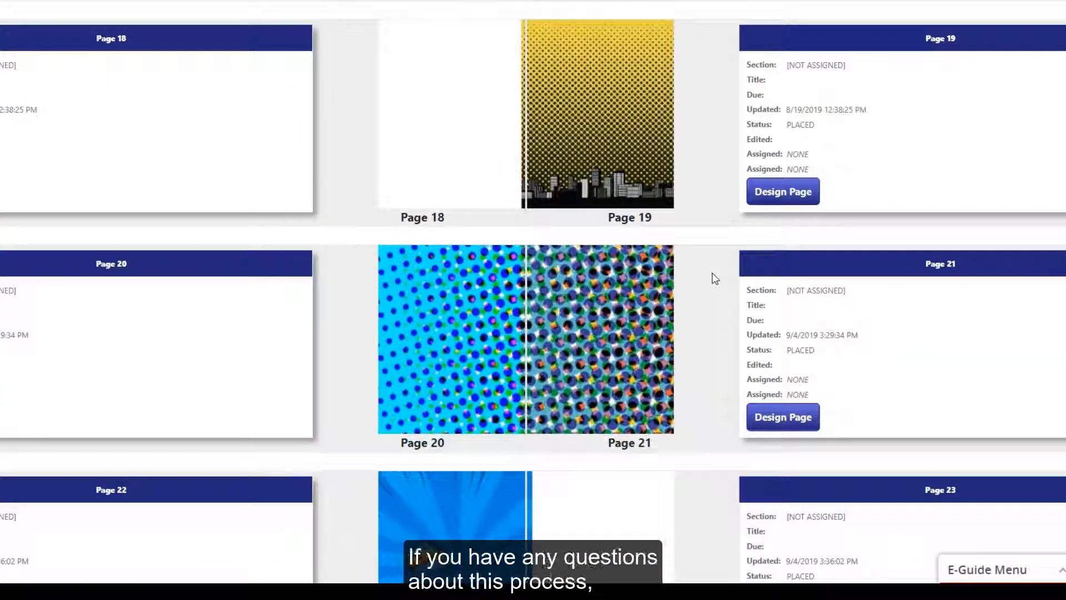